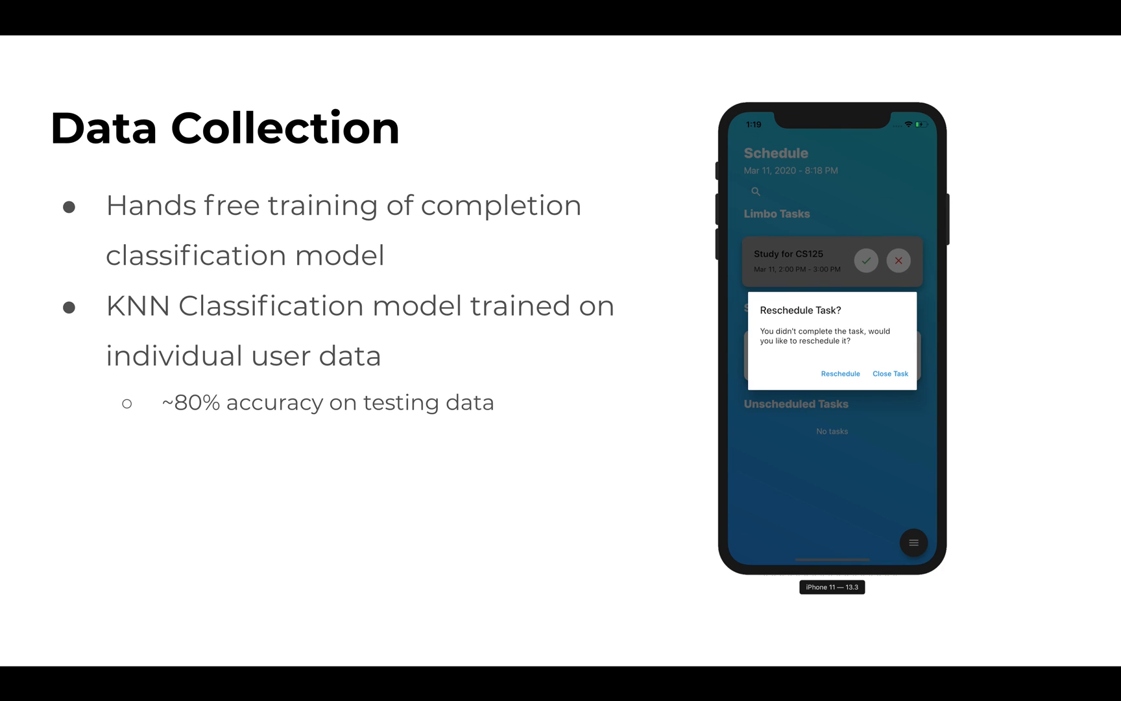
- Advance the slides through Location and Filtering to the Unscheduled Recommendations slide
key("right")
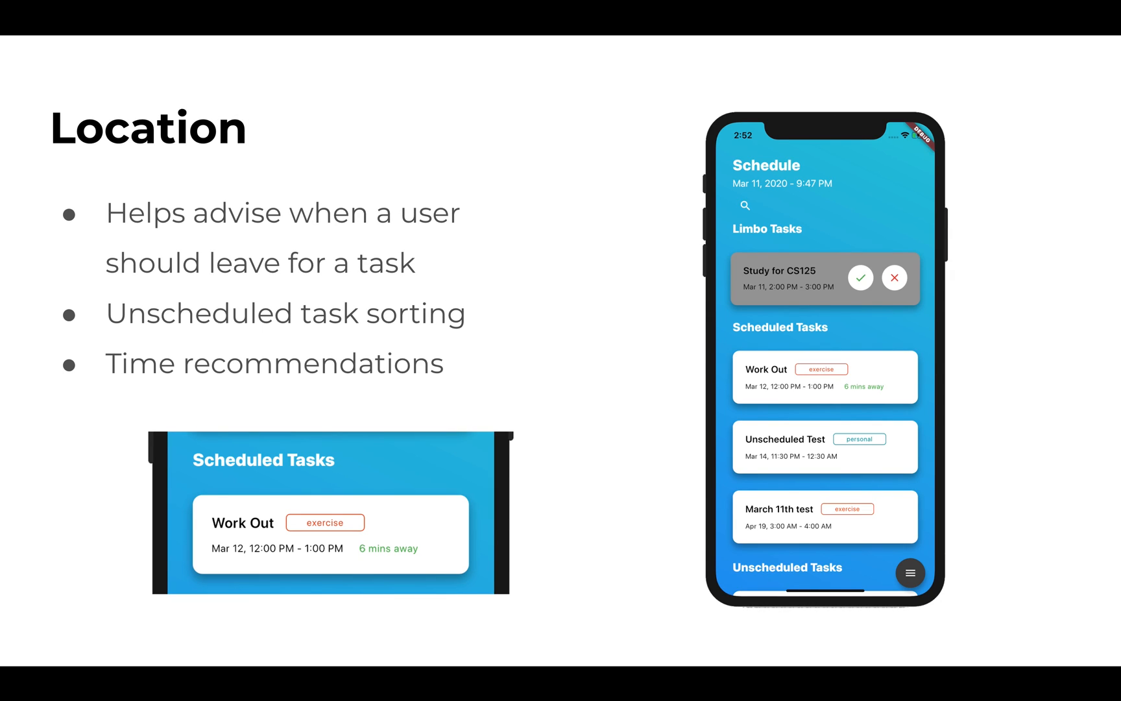
key("Right")
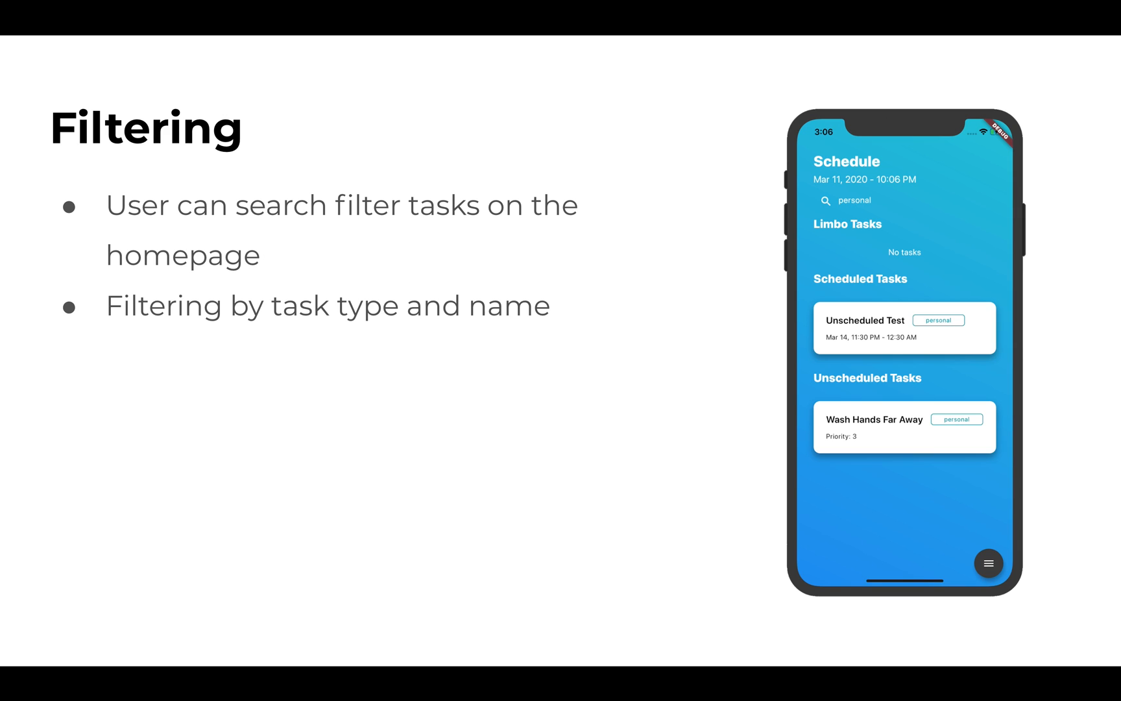
key("right")
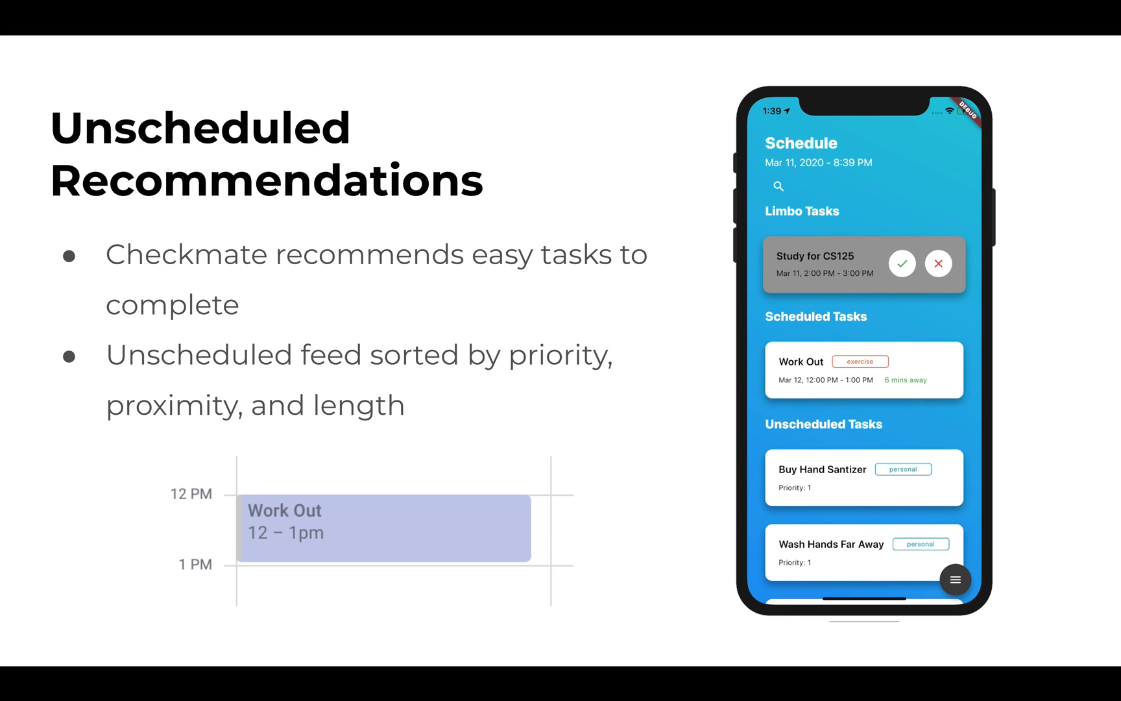
key("Right")
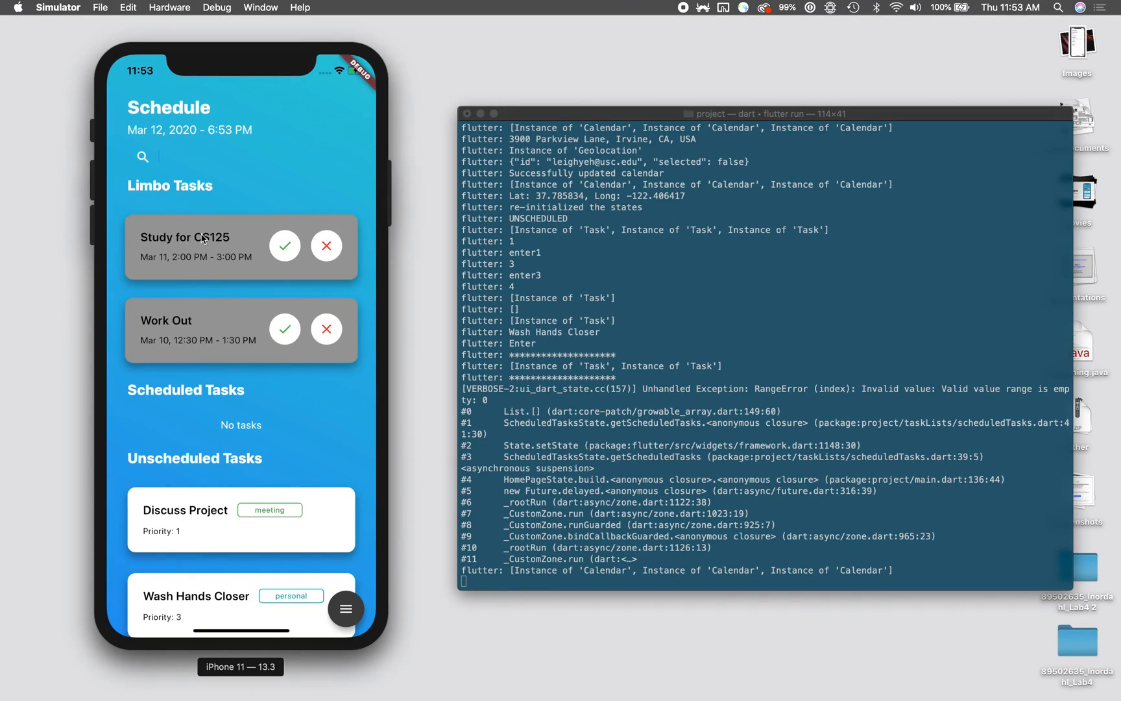
mouse_move(294, 171)
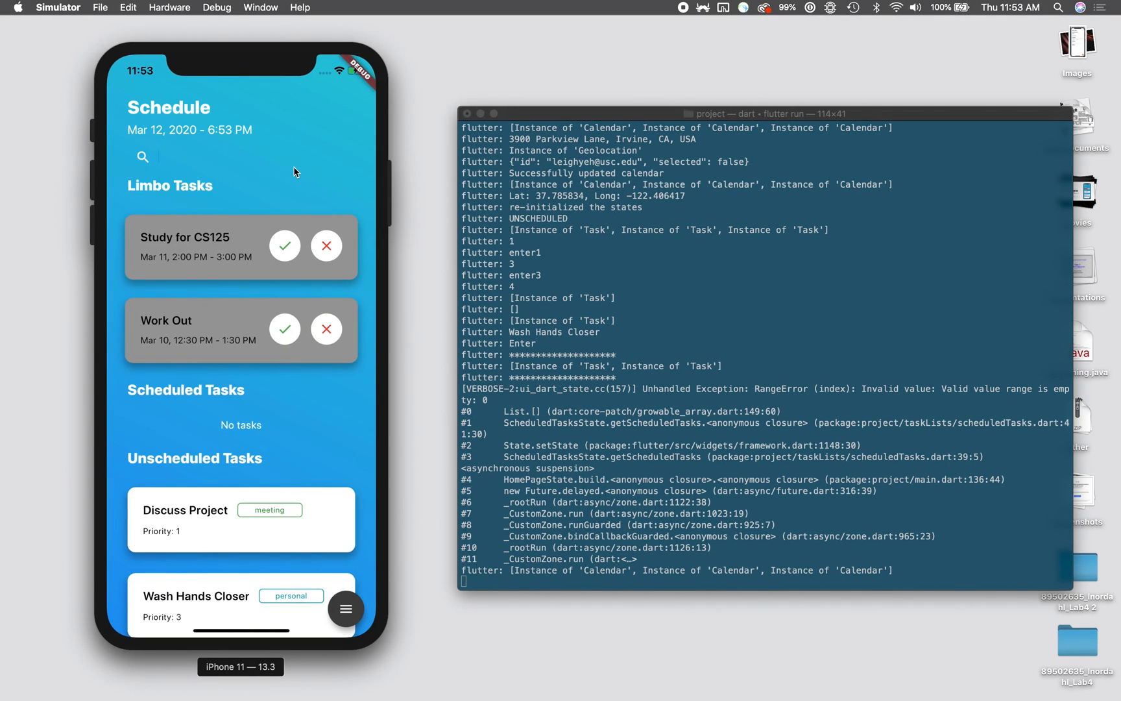
mouse_move(230, 183)
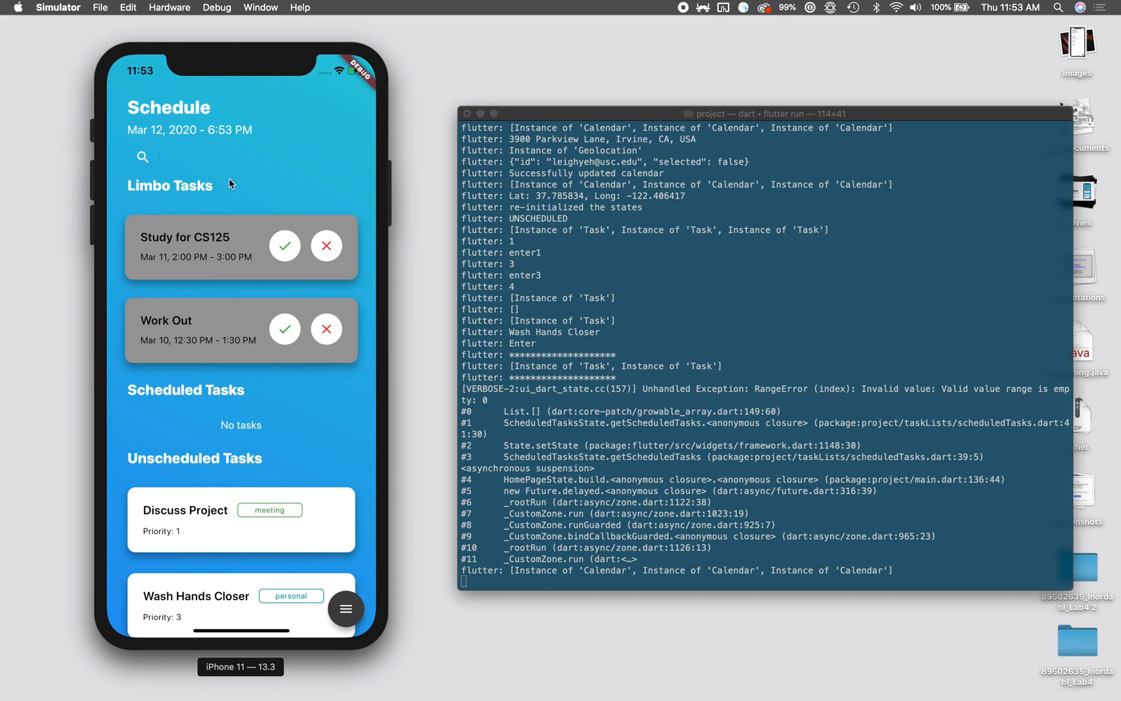
mouse_move(208, 412)
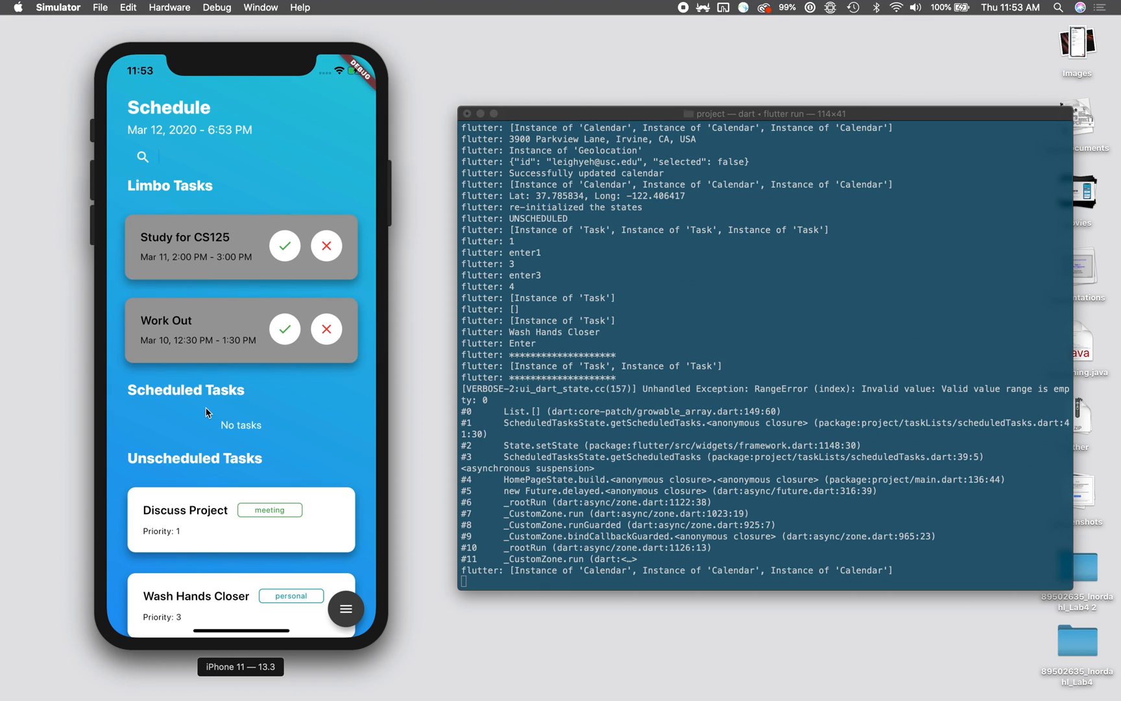
mouse_move(215, 205)
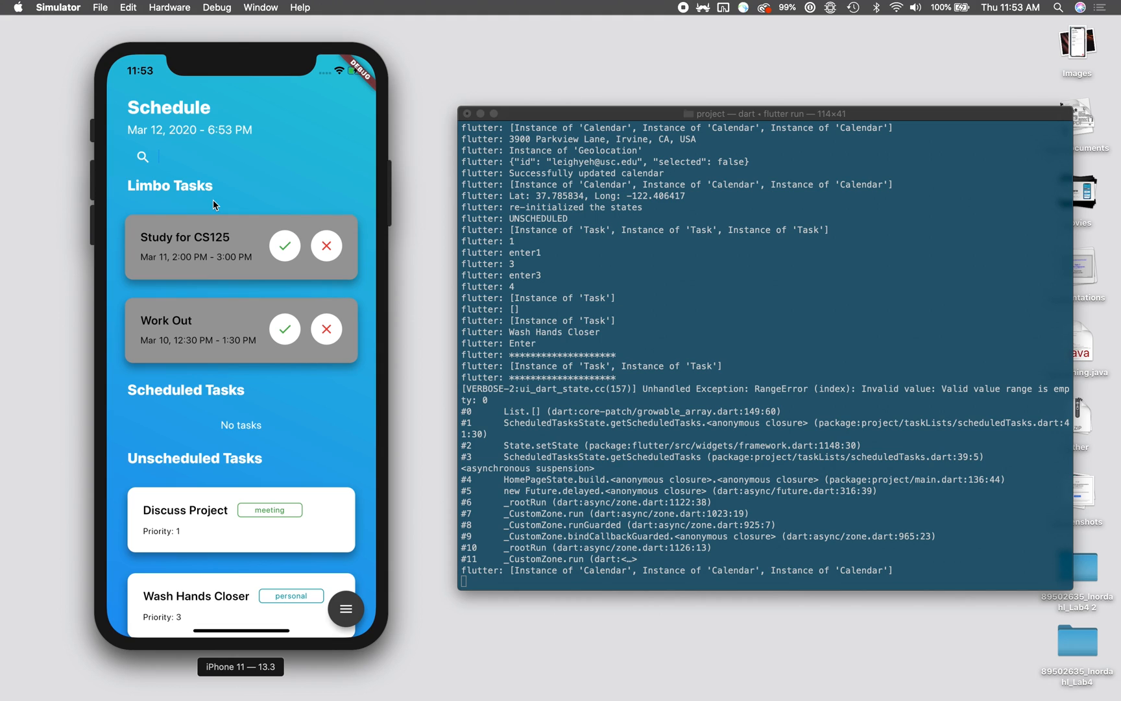
mouse_move(246, 318)
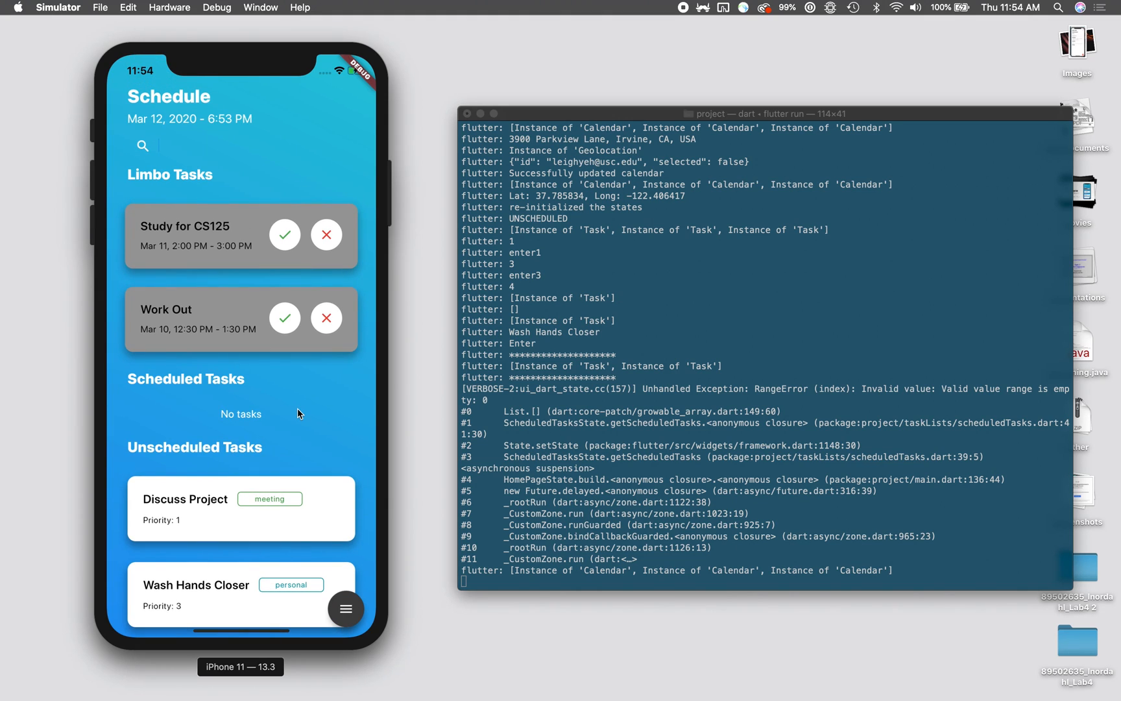
- Bring up the schedule's action menu with Create Task and Settings options
left_click(347, 608)
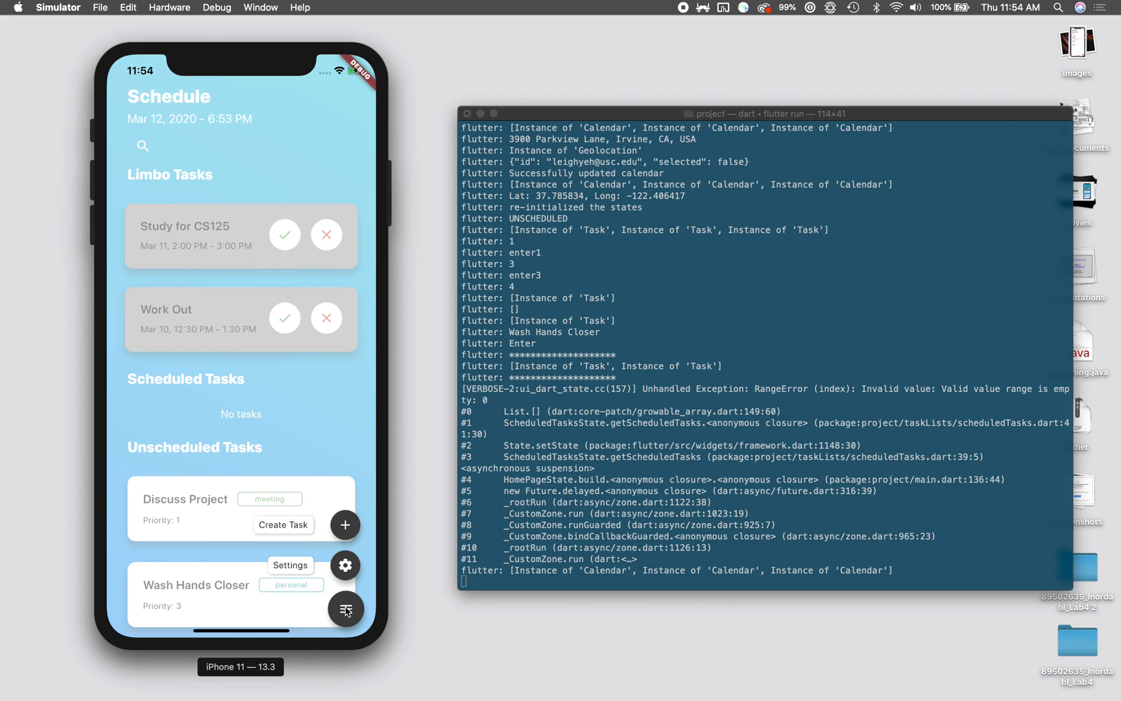
left_click(345, 564)
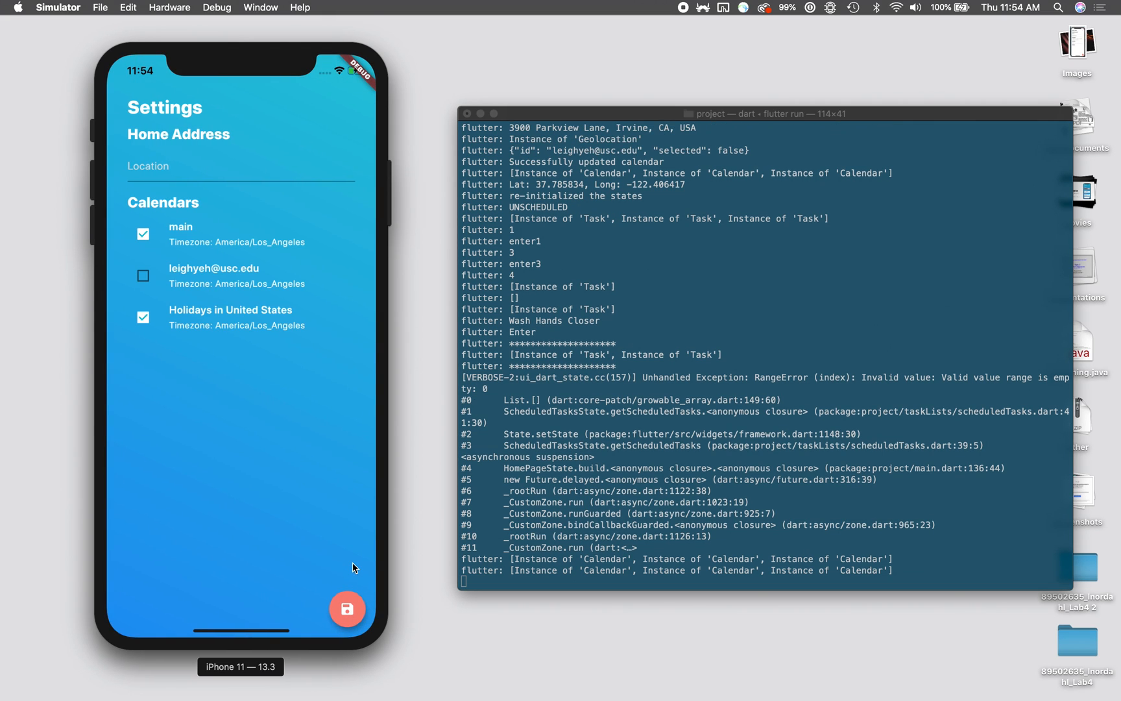
left_click(214, 166)
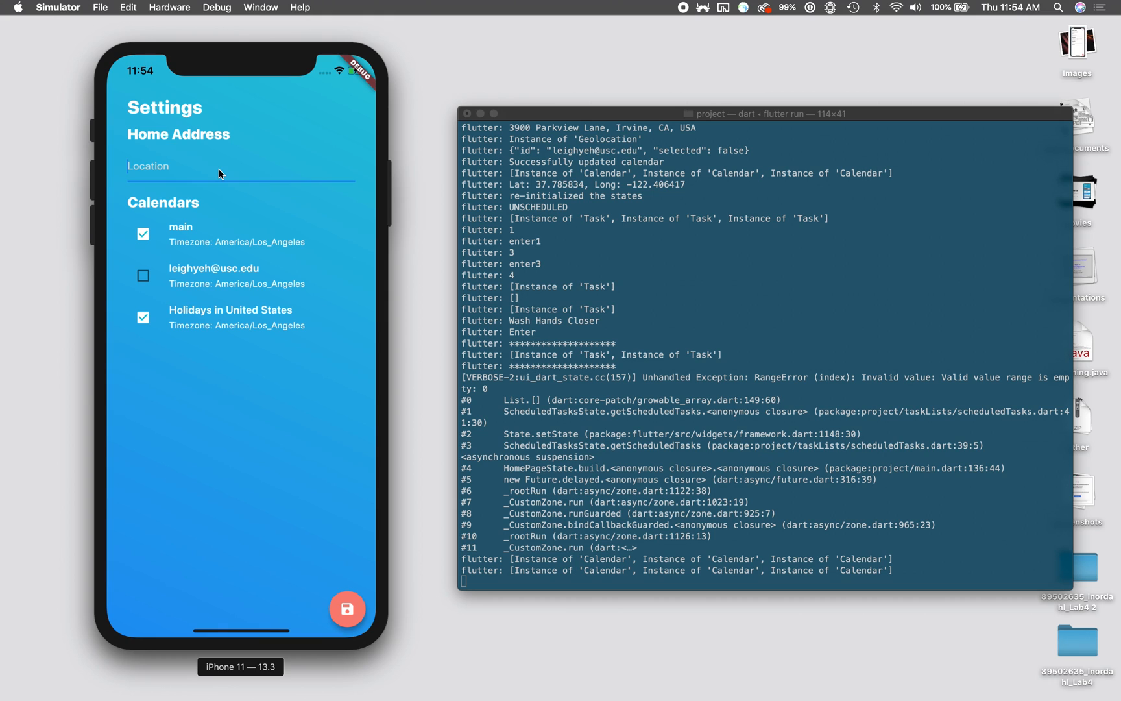
type("39")
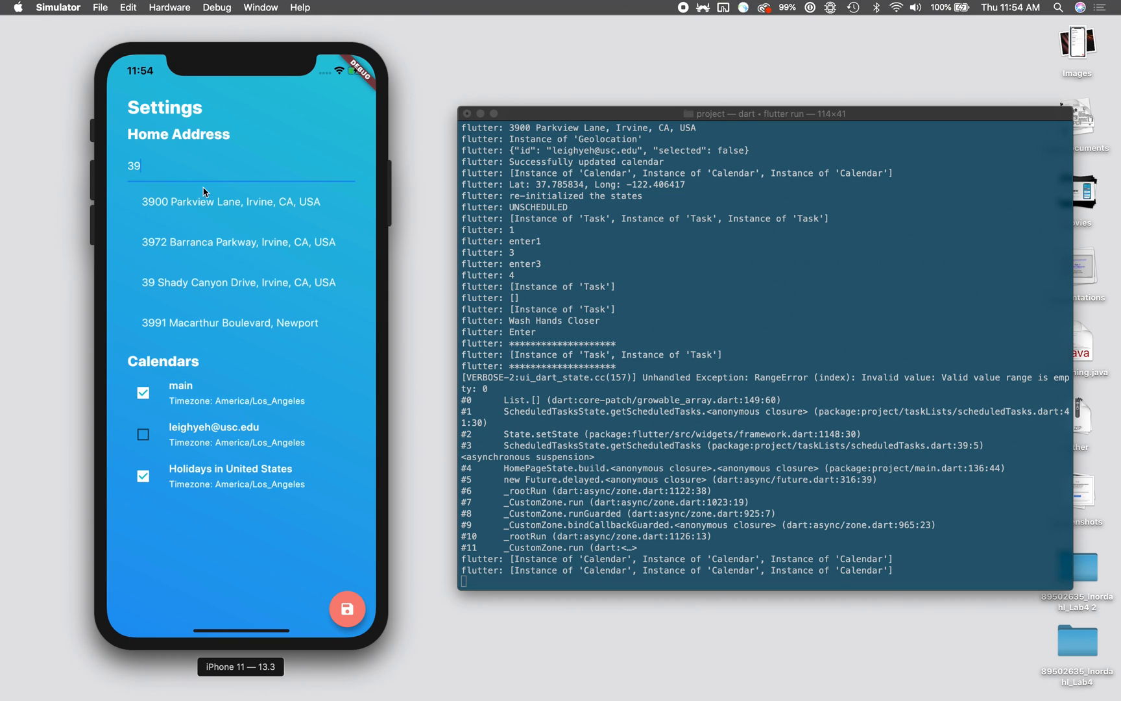
left_click(229, 201)
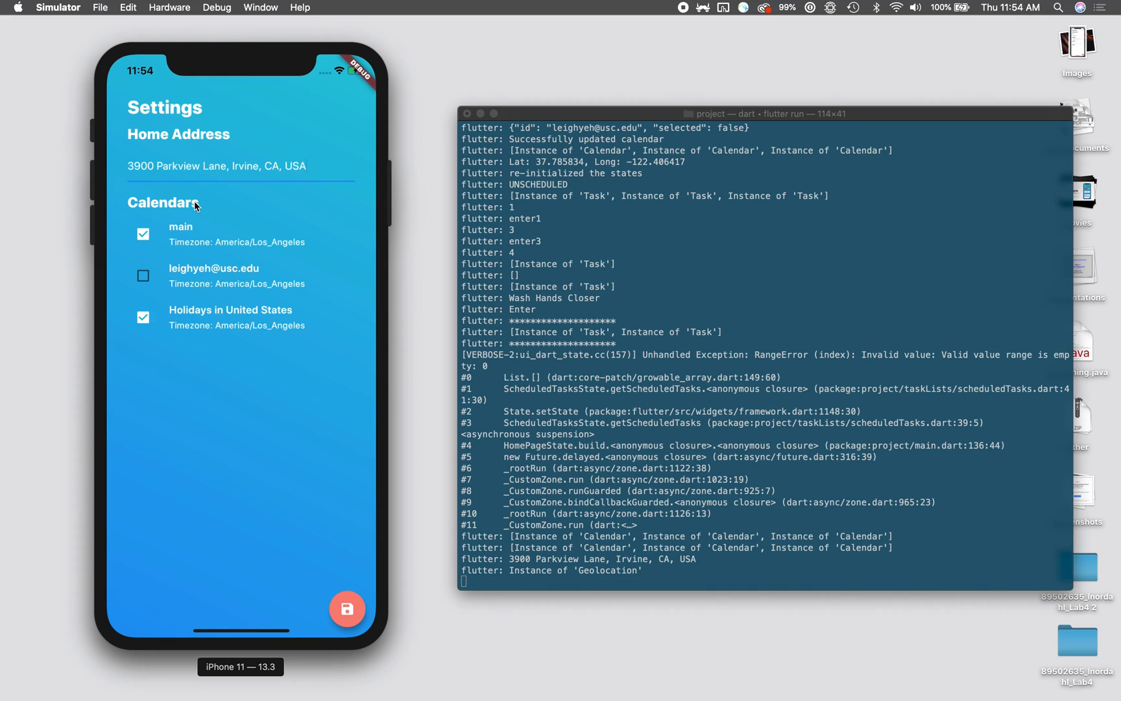
mouse_move(132, 370)
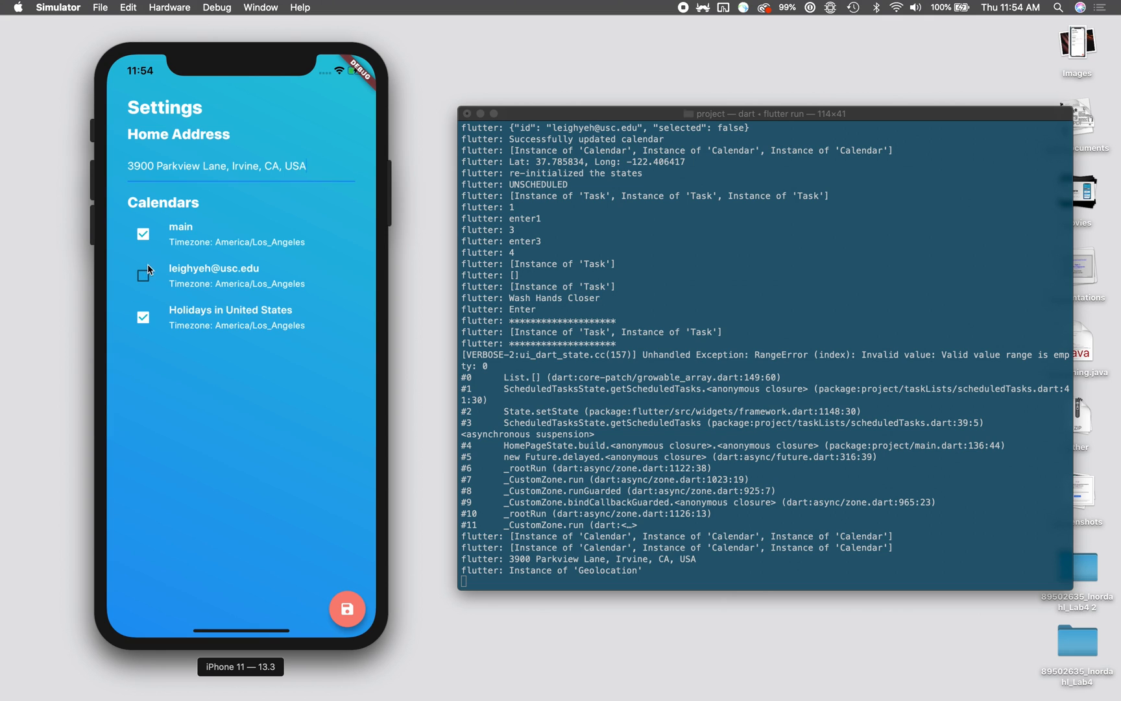
left_click(143, 275)
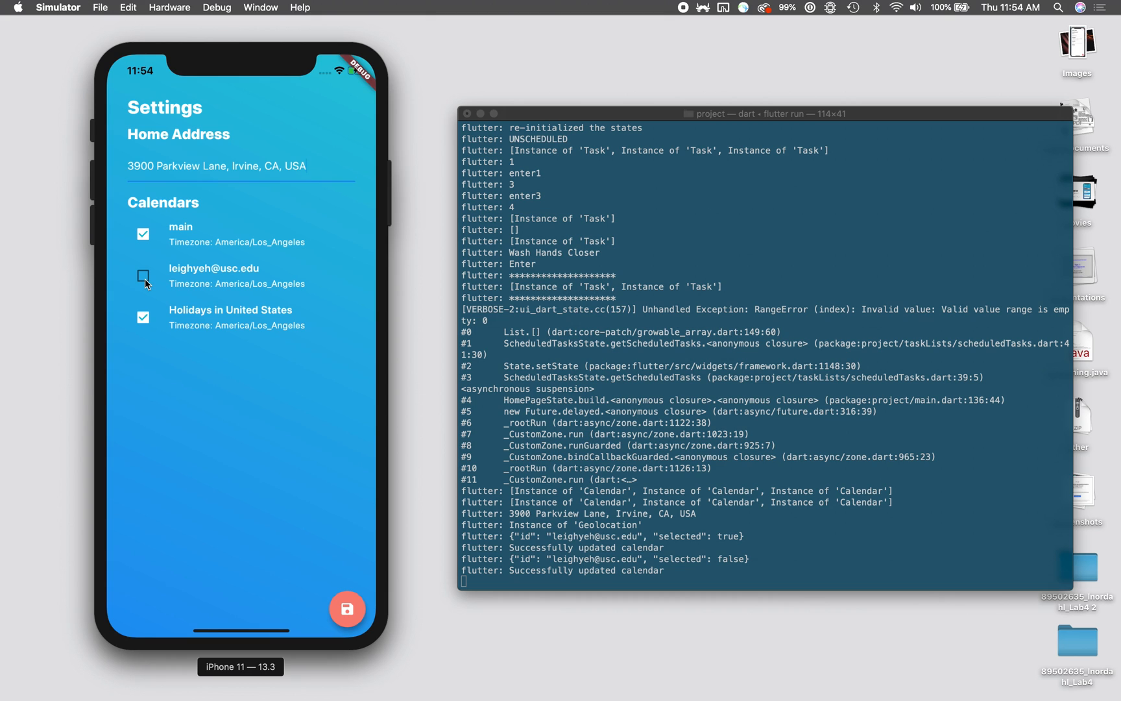
mouse_move(110, 289)
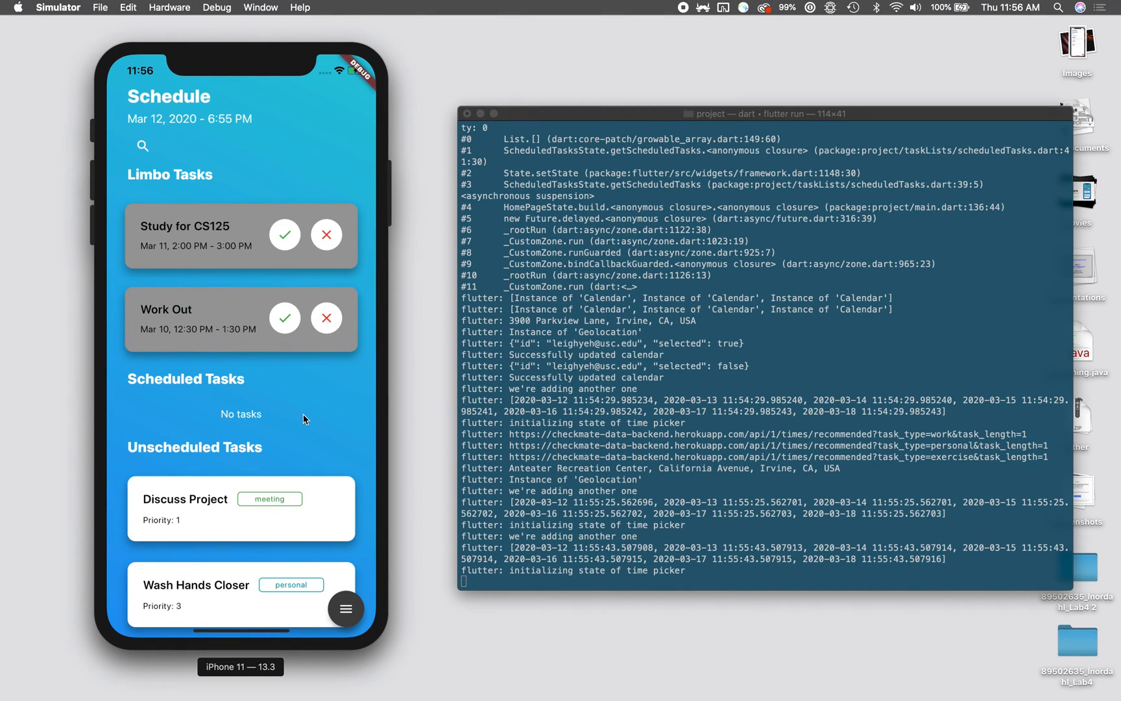
- Create a Work Out exercise task and choose the recommended time Mar 12, 11:30 PM
left_click(346, 609)
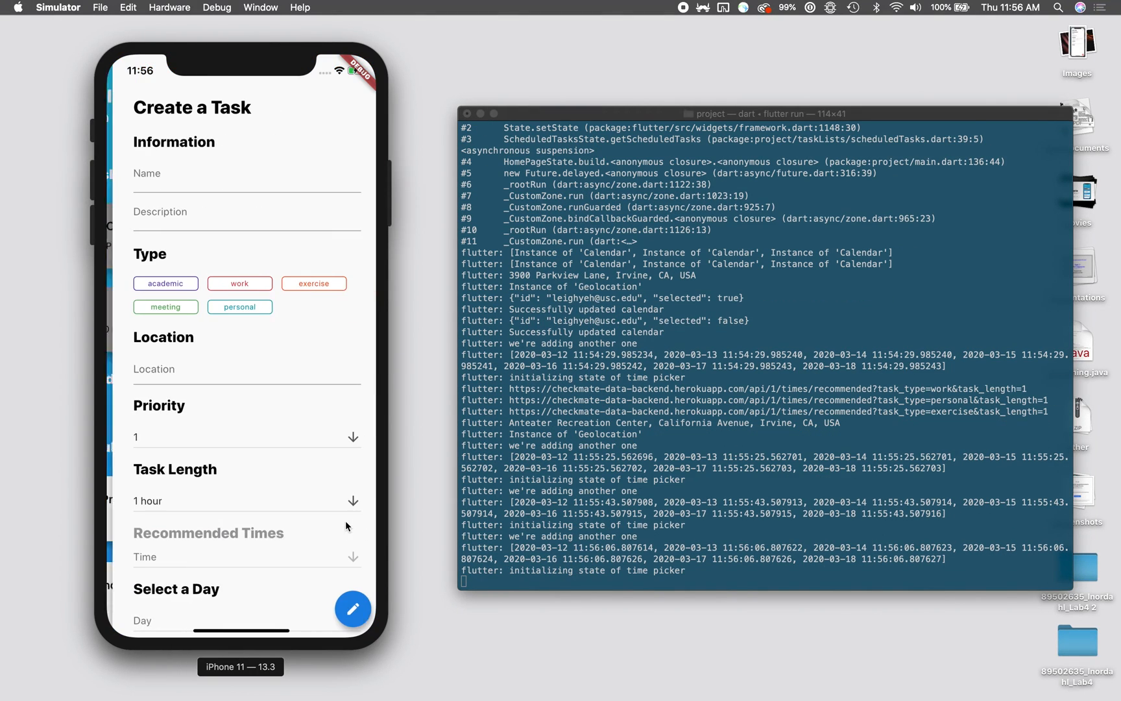
left_click(240, 178)
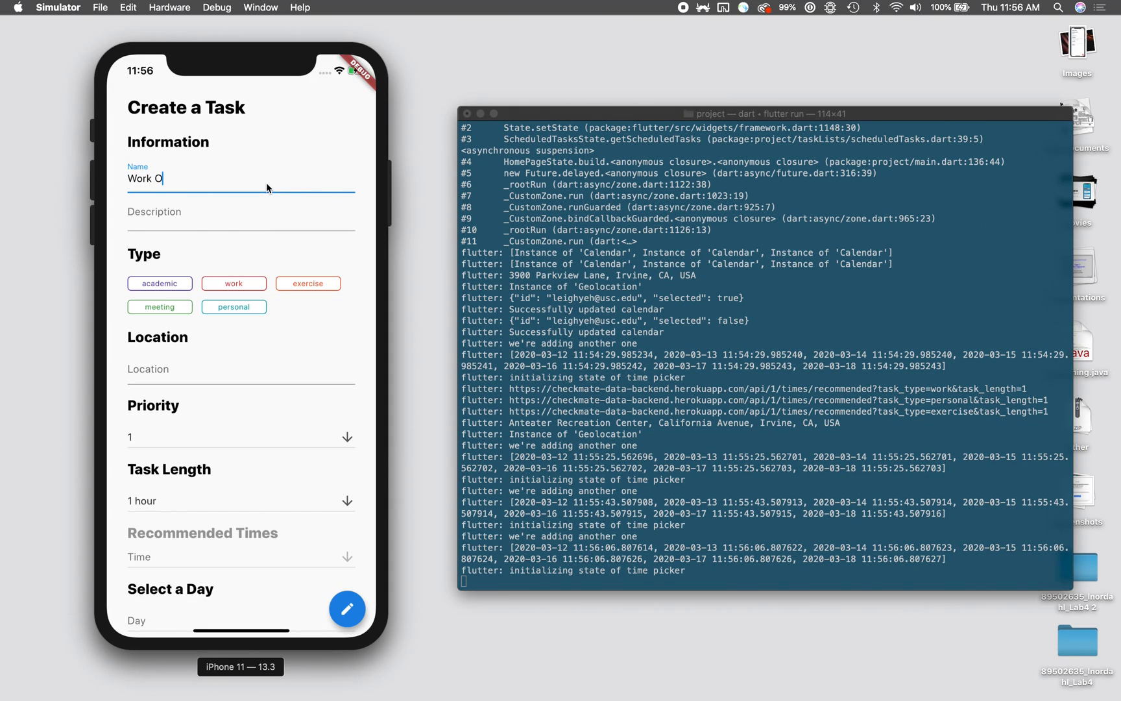
type("work out at the arc")
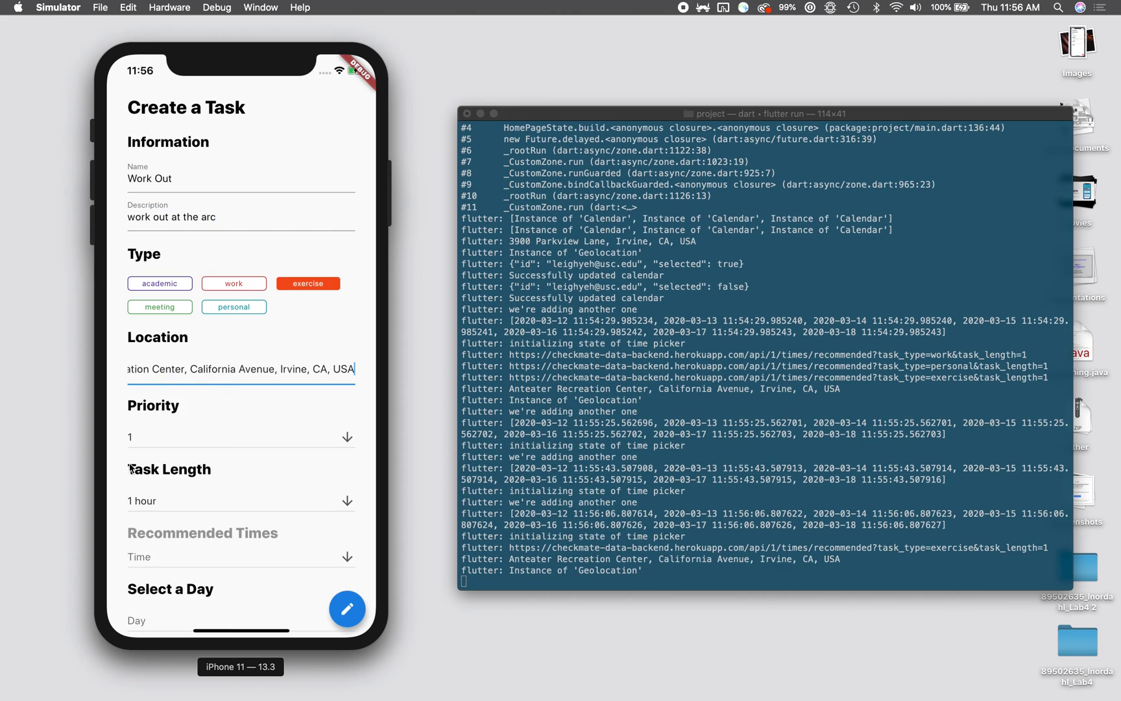
scroll("down", 3)
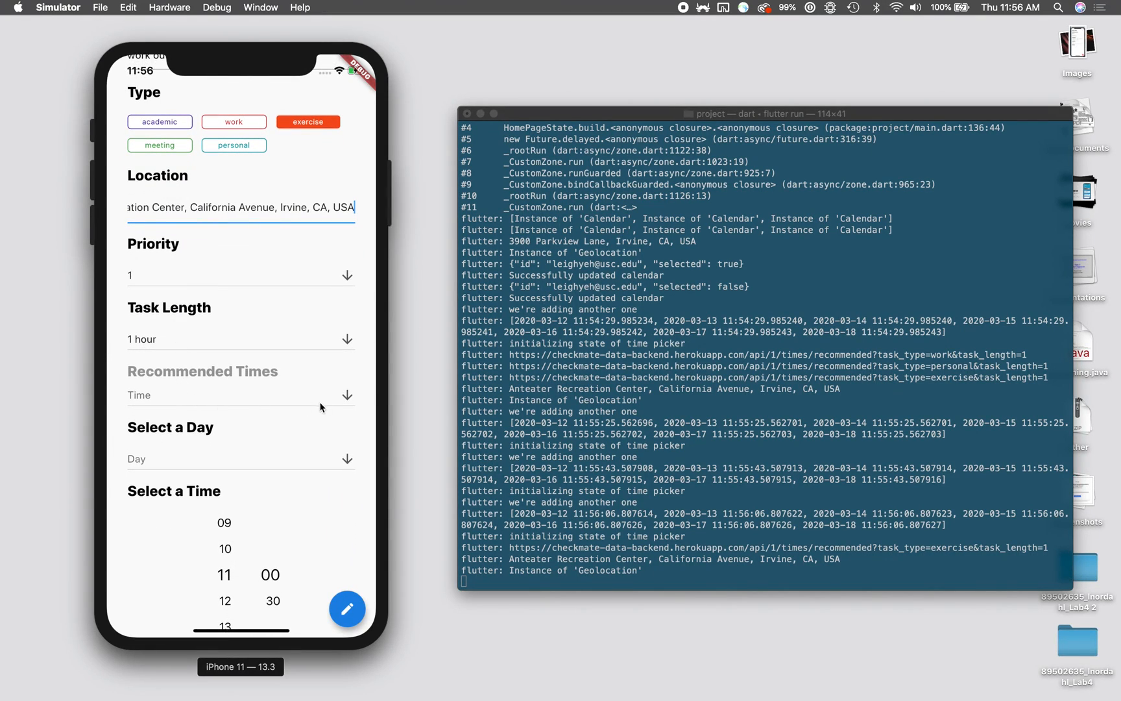
left_click(347, 394)
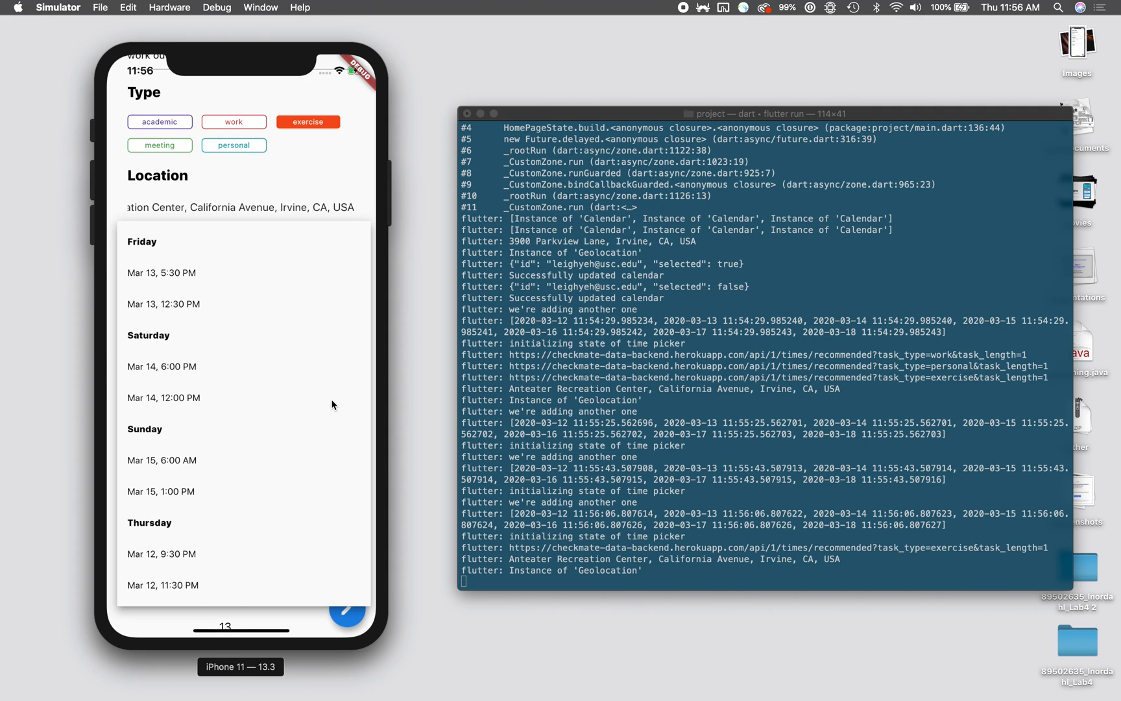
mouse_move(236, 334)
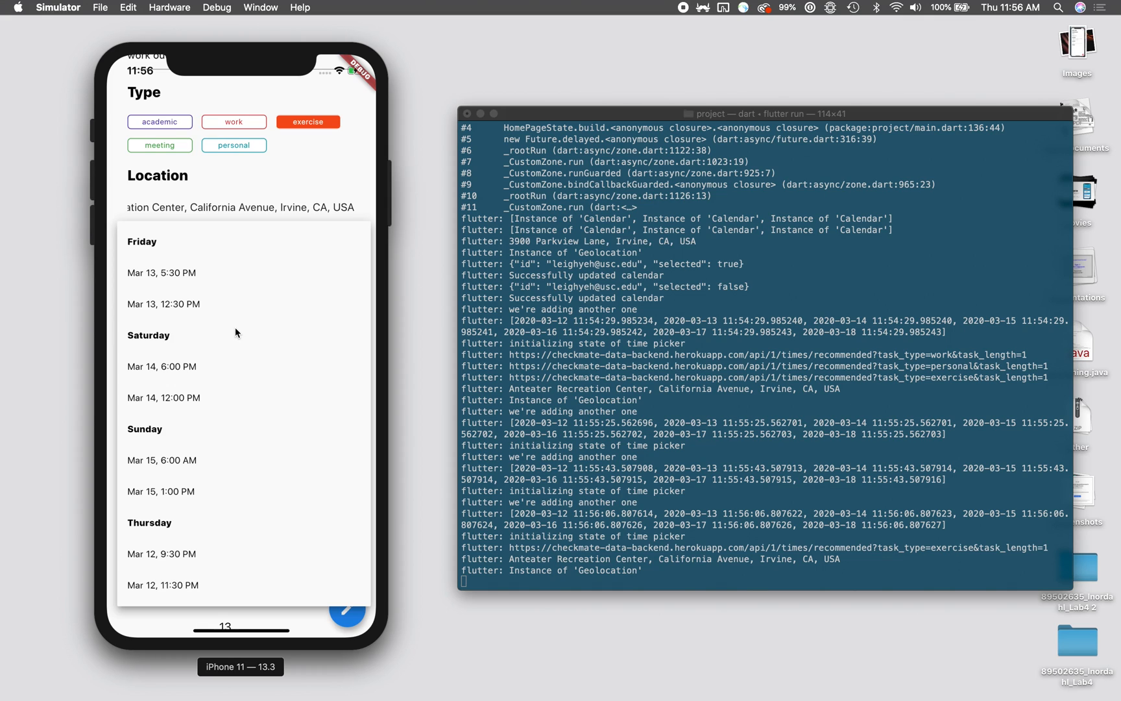
mouse_move(208, 441)
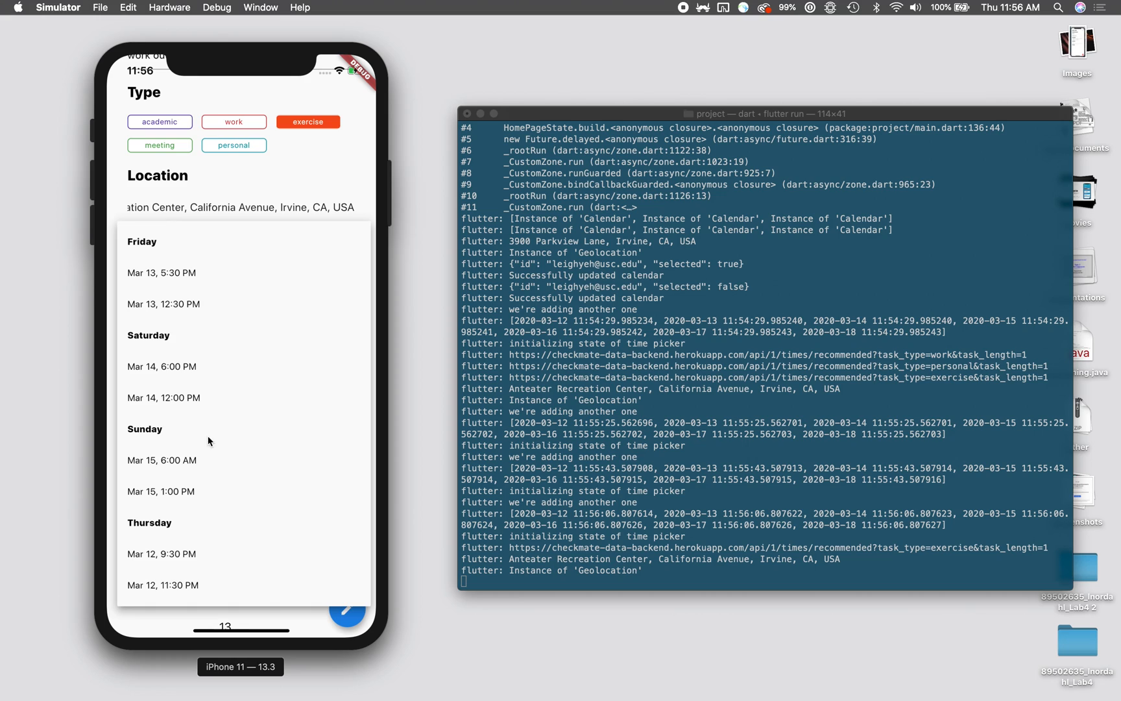
mouse_move(231, 557)
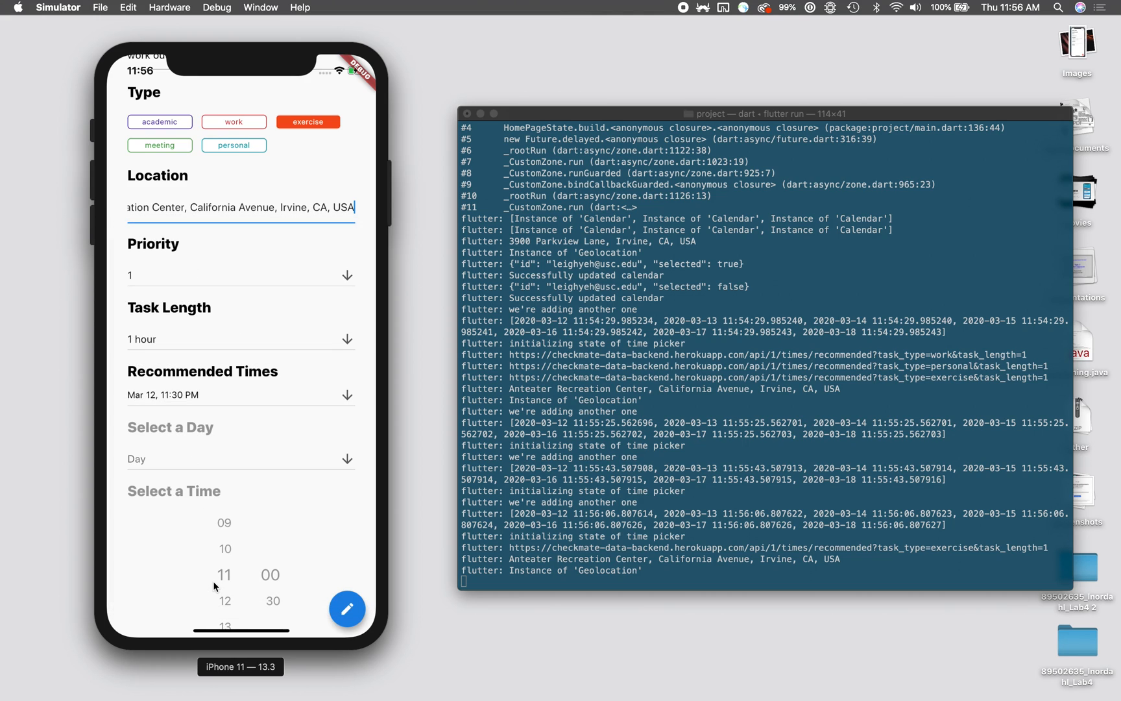
left_click(347, 608)
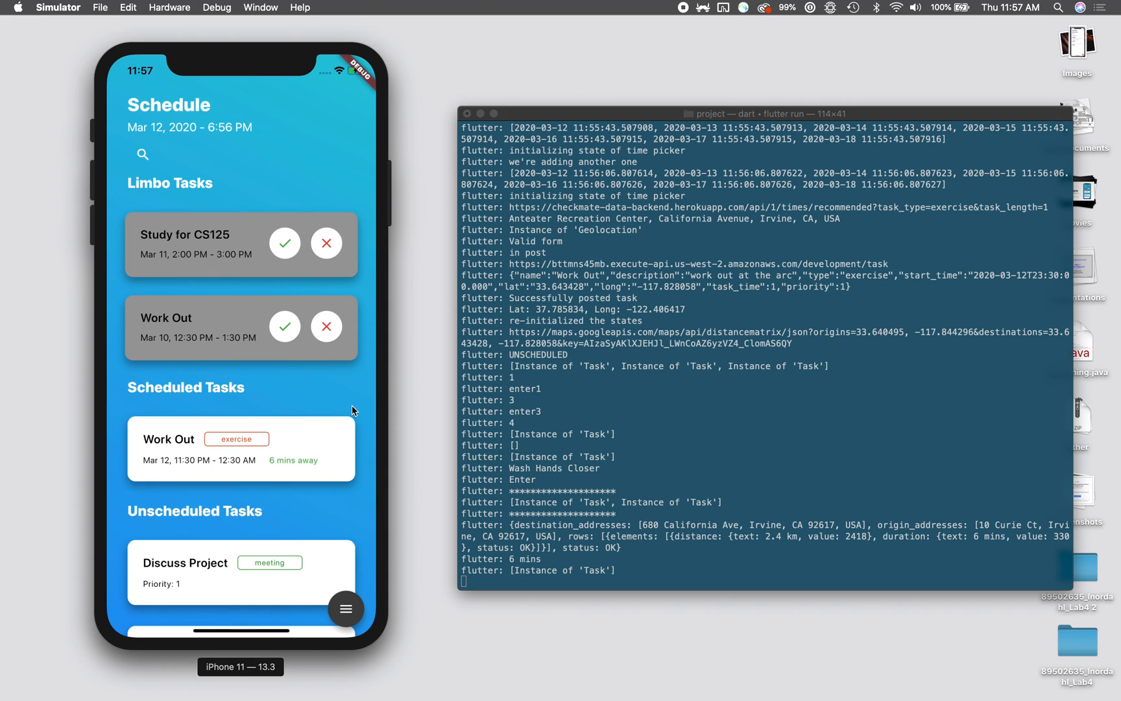
- Review the schedule showing Work Out on Mar 12, 11:30 PM, then start another new task
scroll("down", 3)
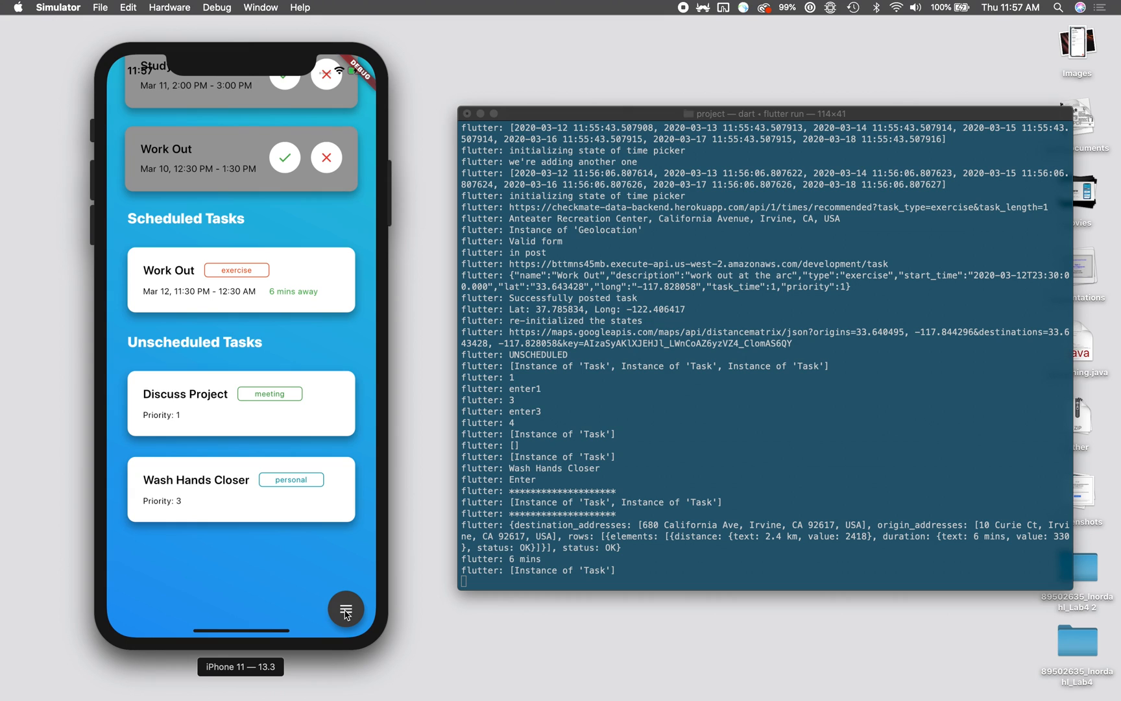
left_click(347, 610)
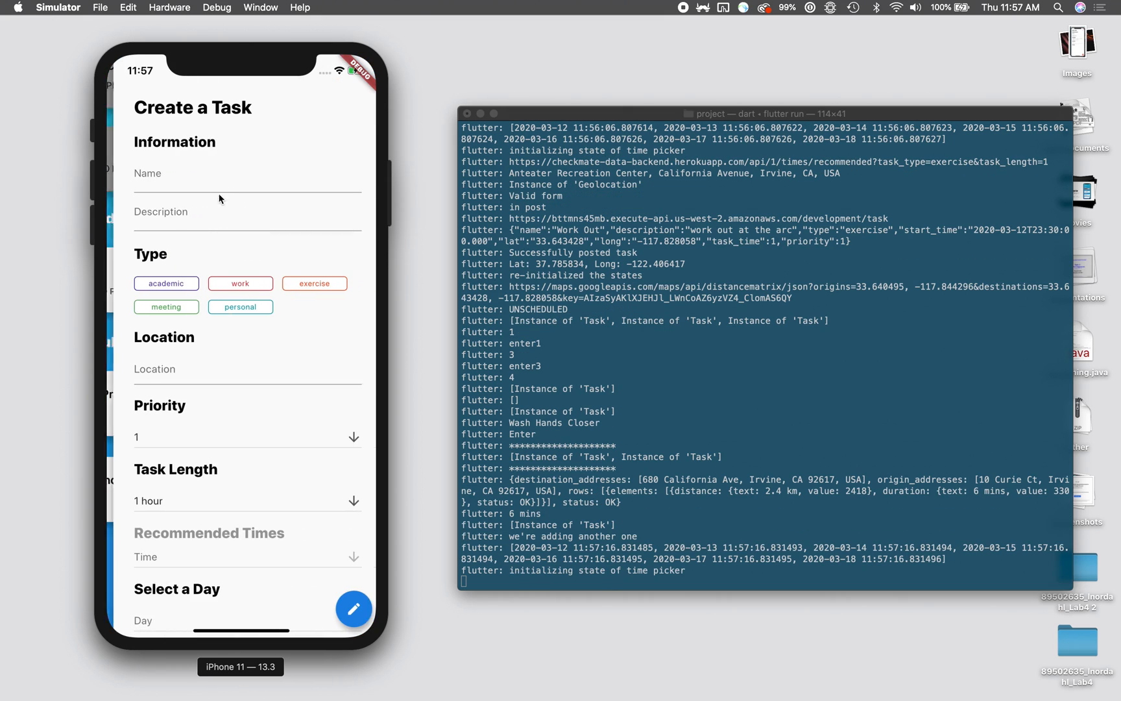
- Name the task Wash Hands Far Away, describe it 'Dont get coronavirus', and locate it in Washington D.C., DC, USA
type("Wash Hands Far Awa")
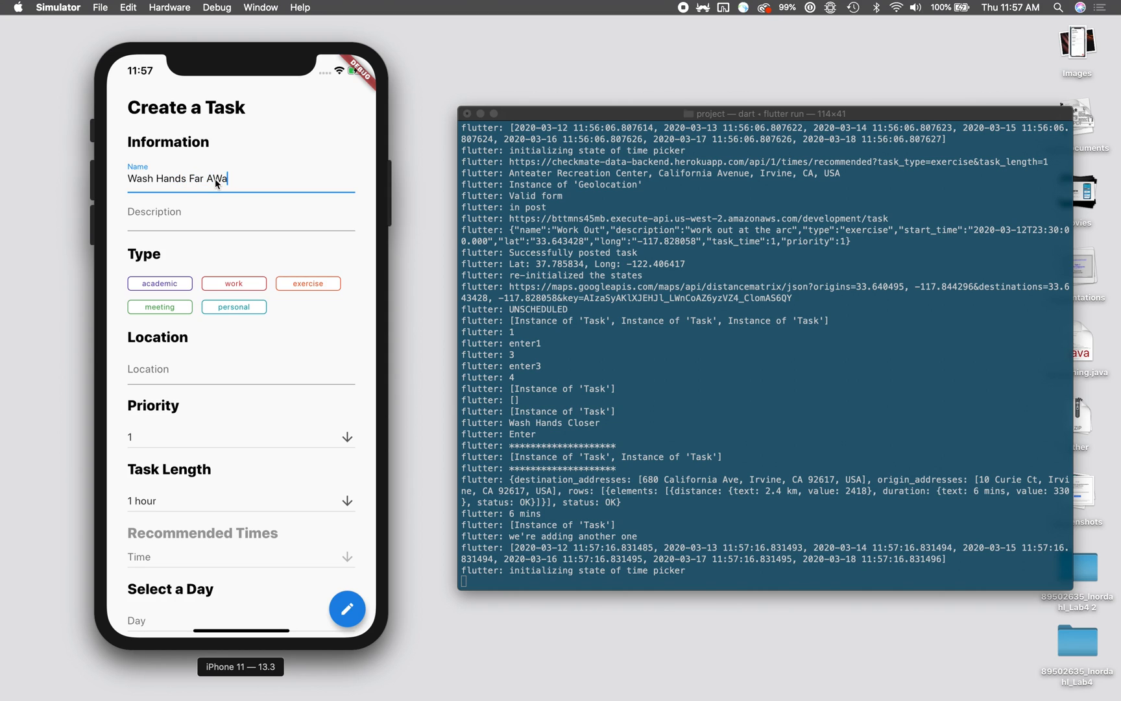
type("Don")
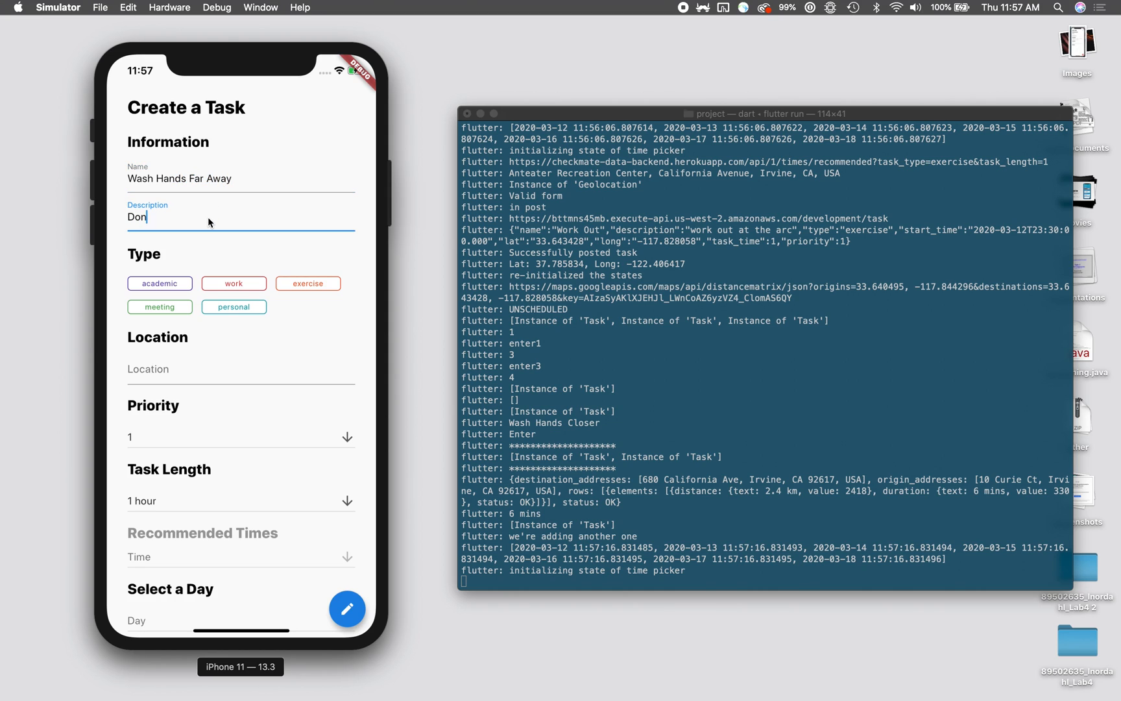
type("t get coronavirus")
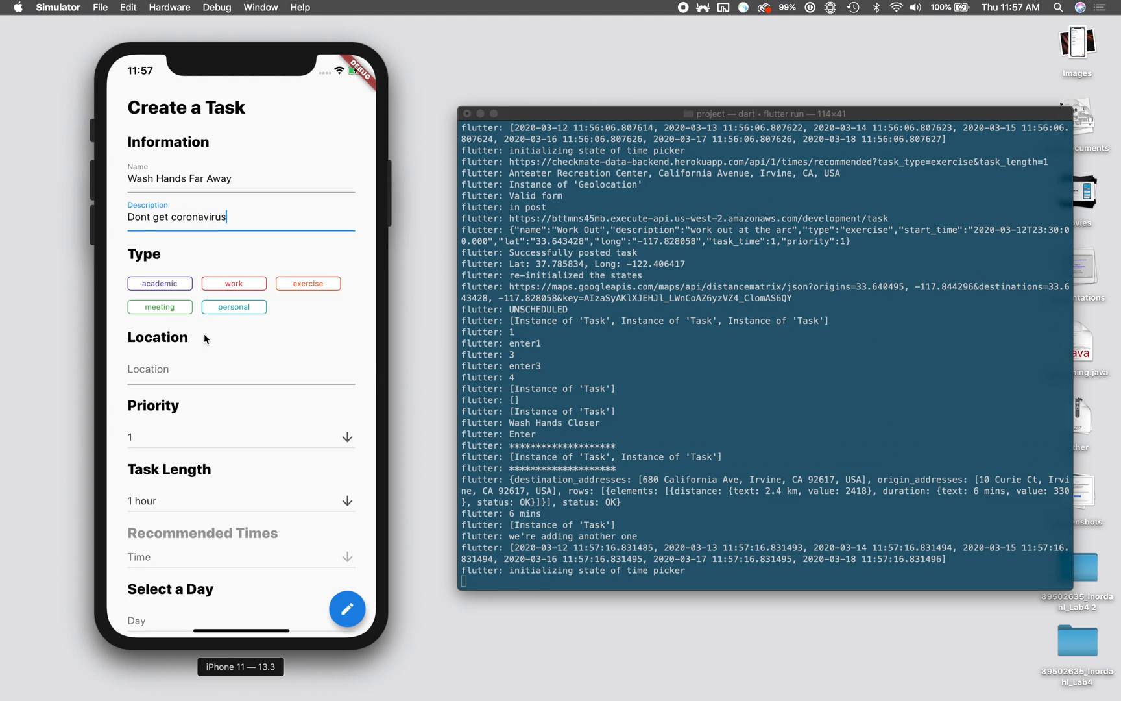
left_click(234, 307)
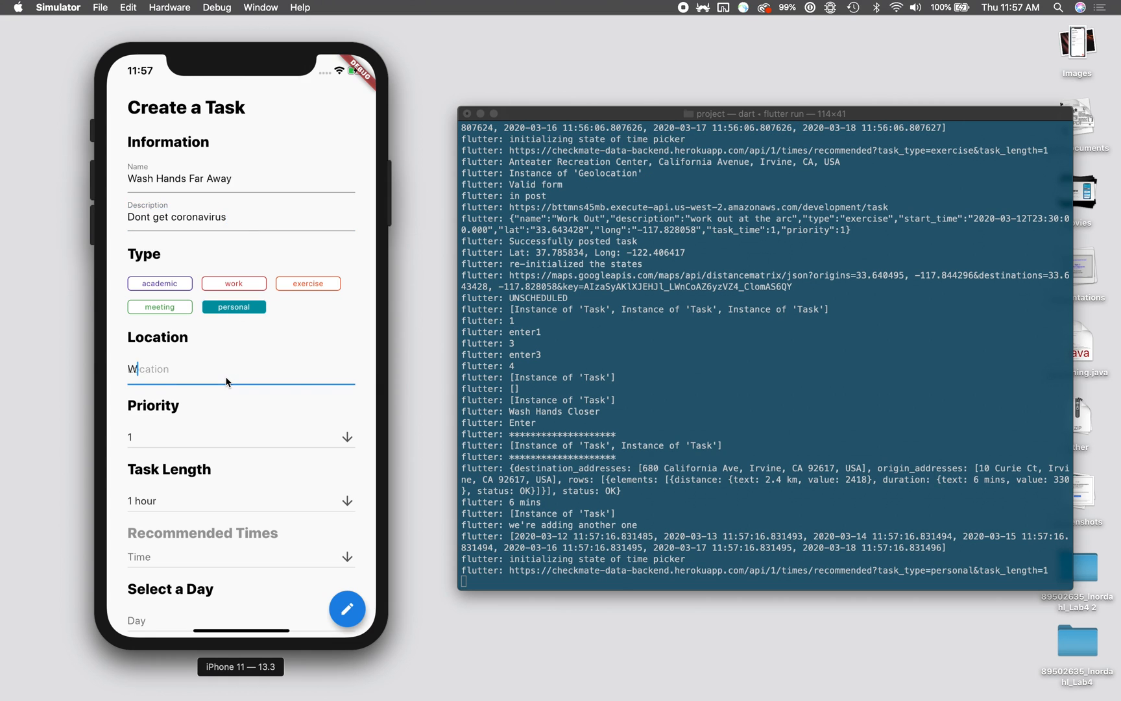
type("Washington D.C., DC, USA")
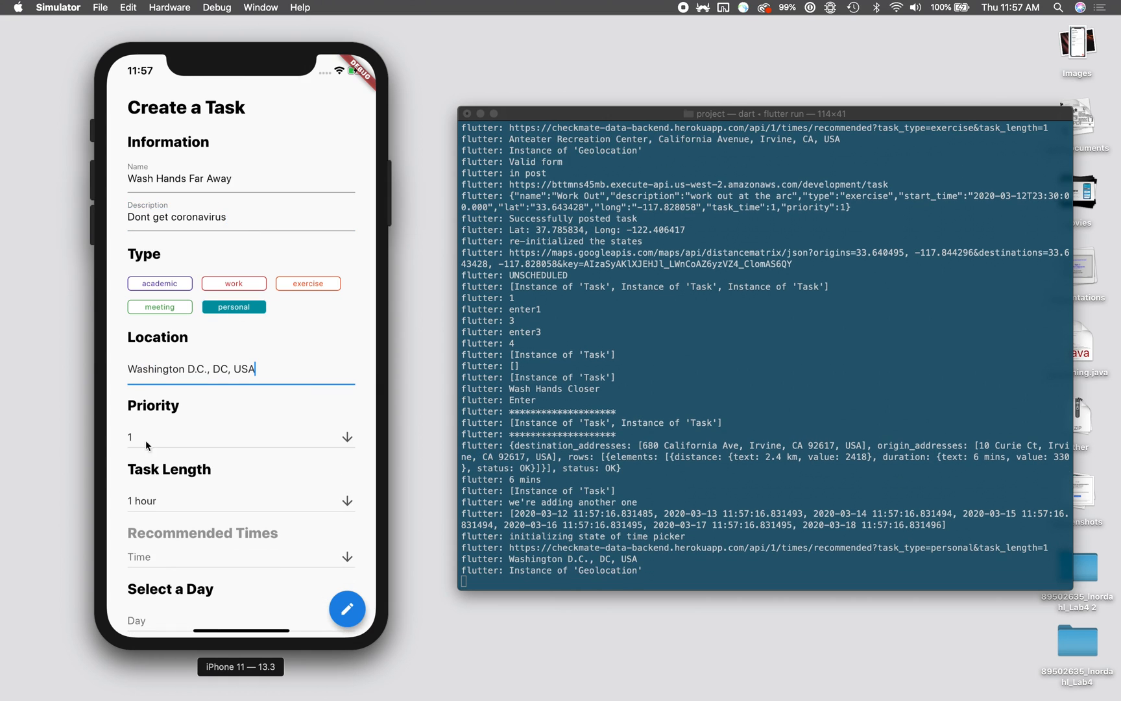
- Set the task priority to 3 and create it
left_click(242, 436)
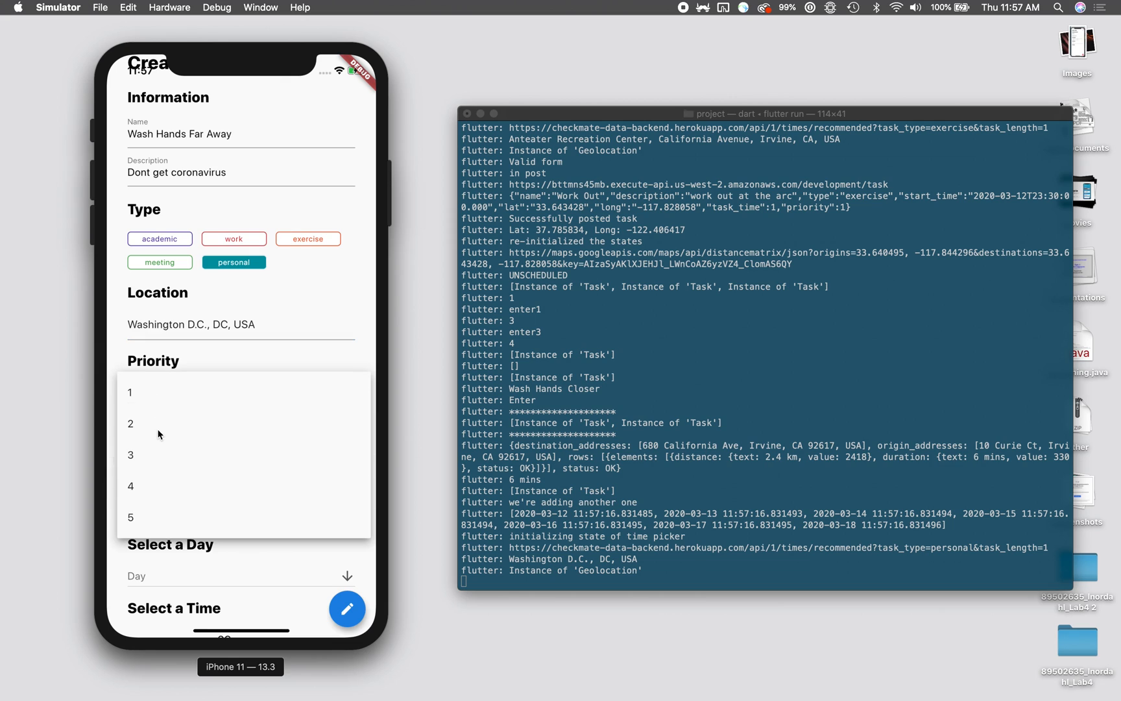
left_click(131, 454)
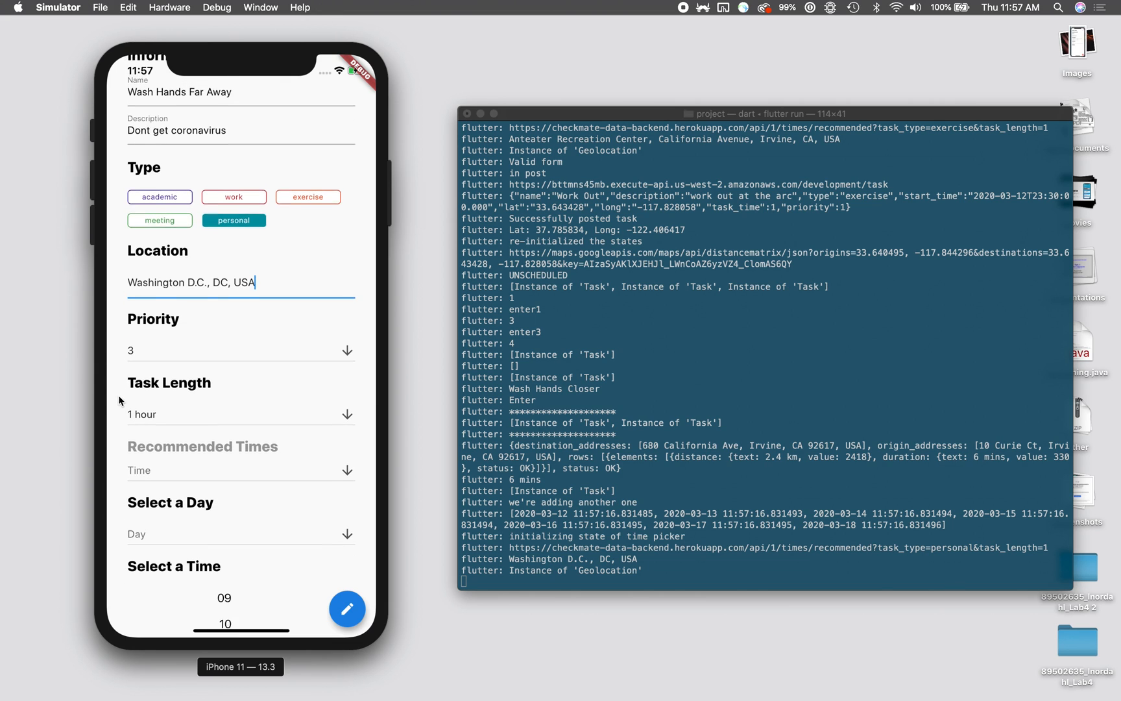
scroll("down", 3)
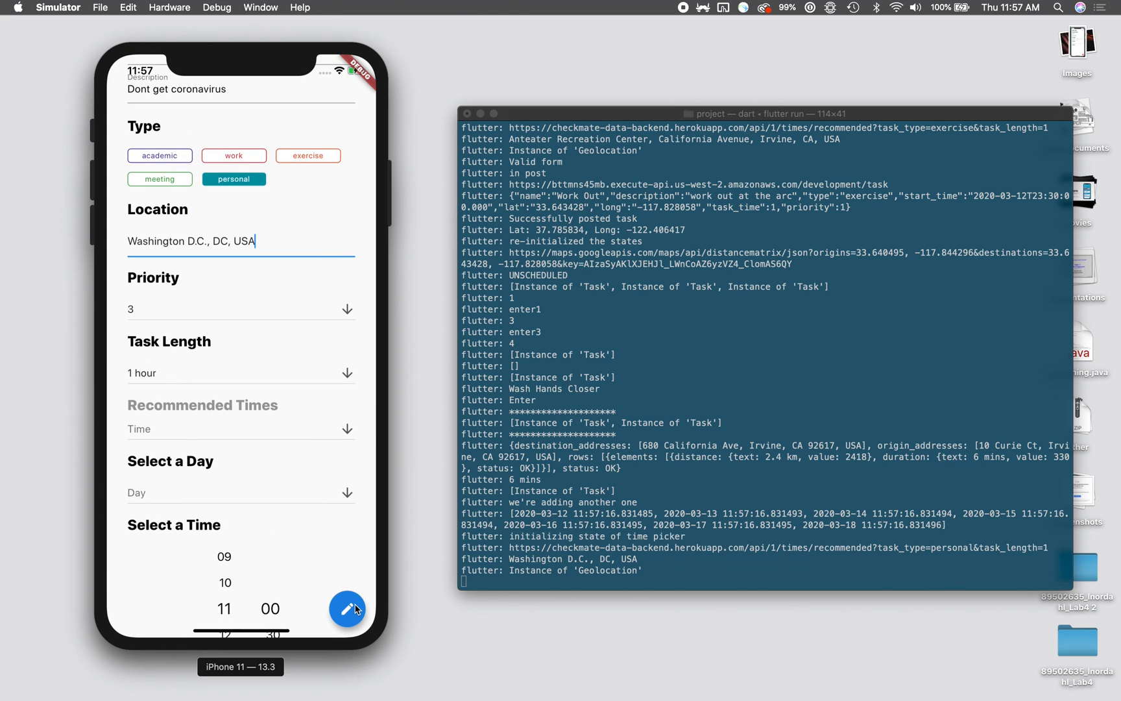
left_click(346, 608)
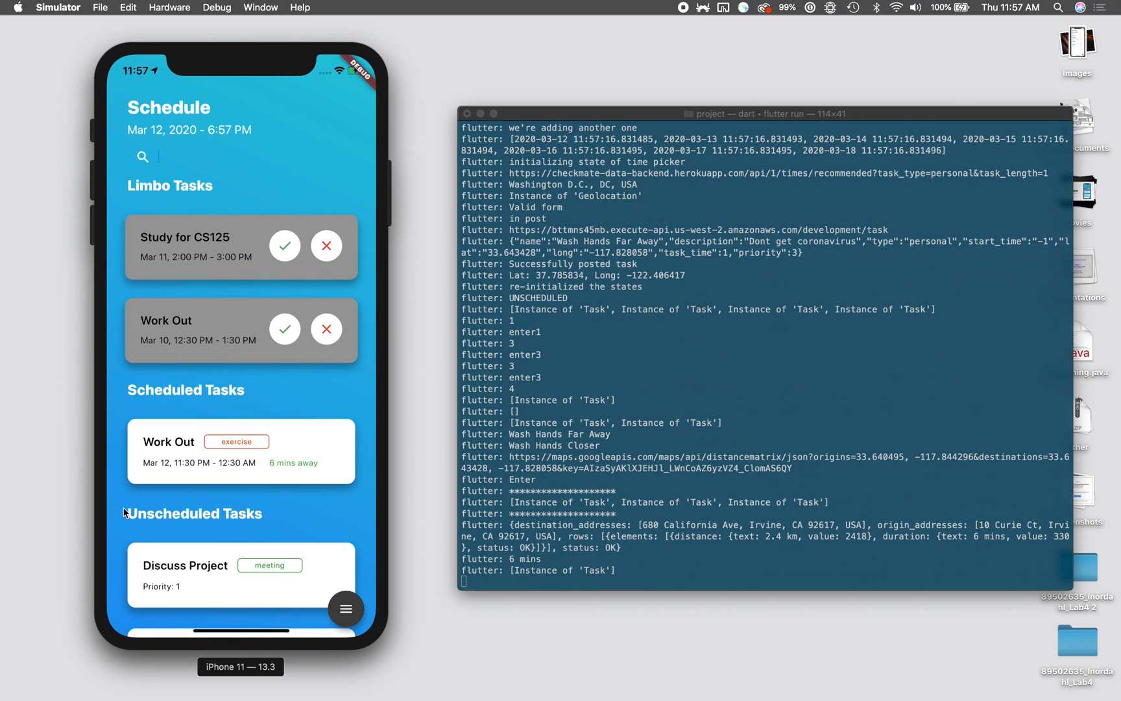
- Edit Wash Hands Far Away to priority 2 so it lists above Wash Hands Closer
scroll("down", 3)
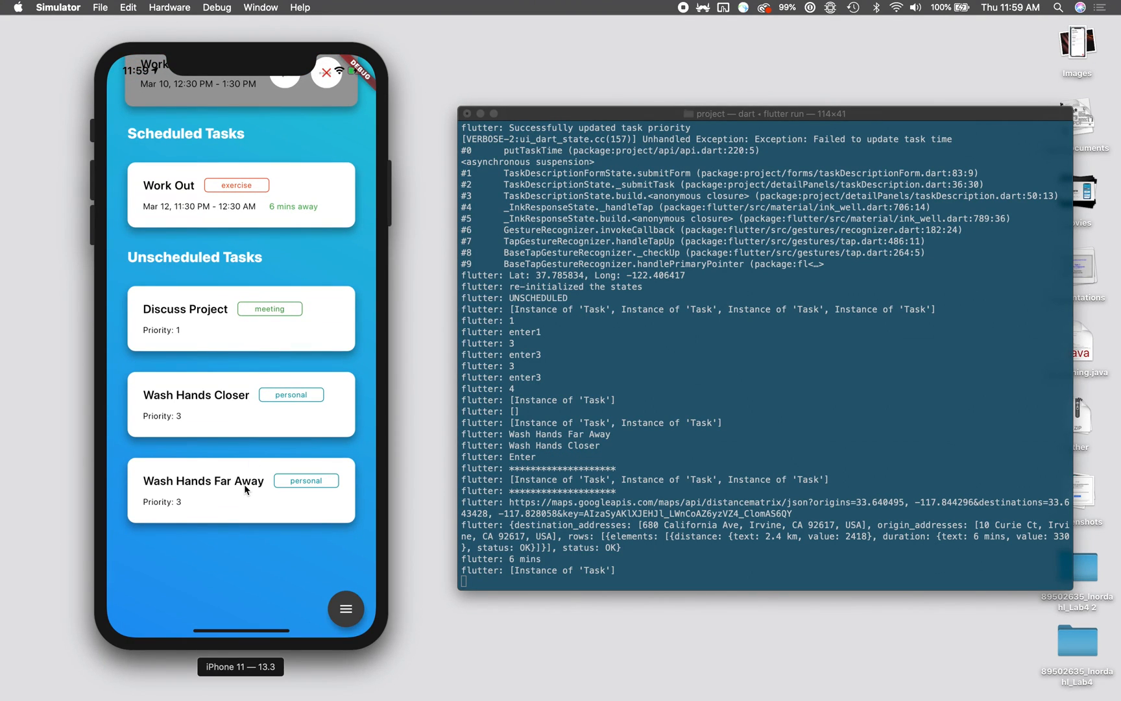
mouse_move(247, 492)
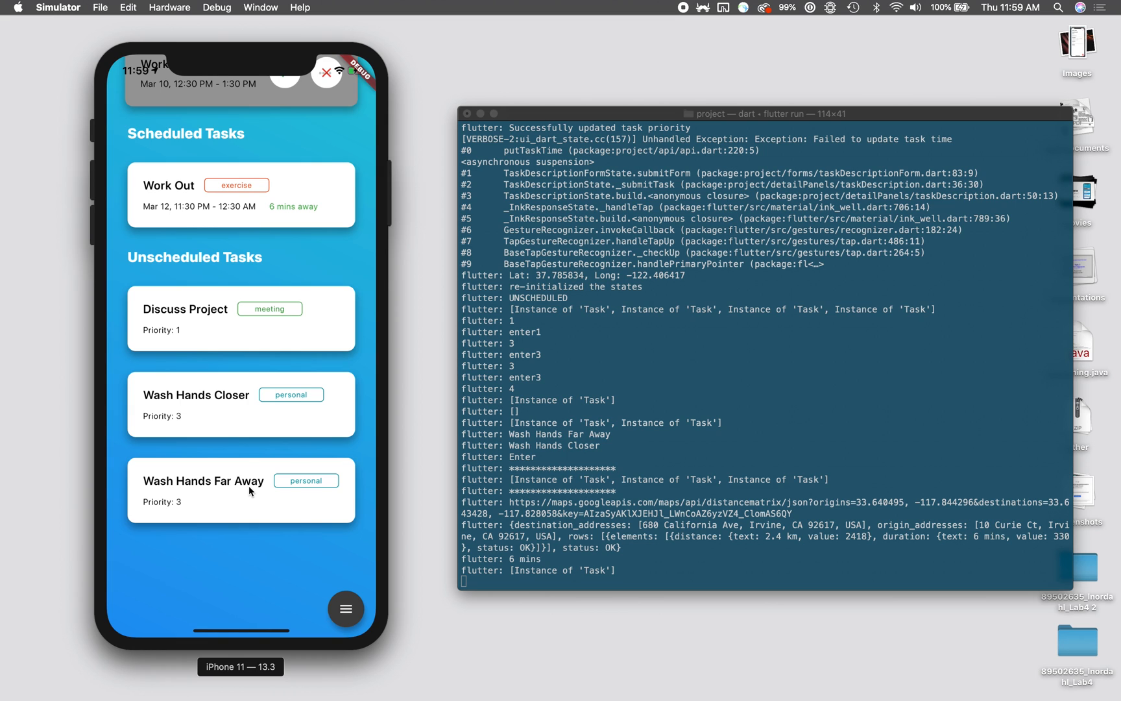
left_click(202, 480)
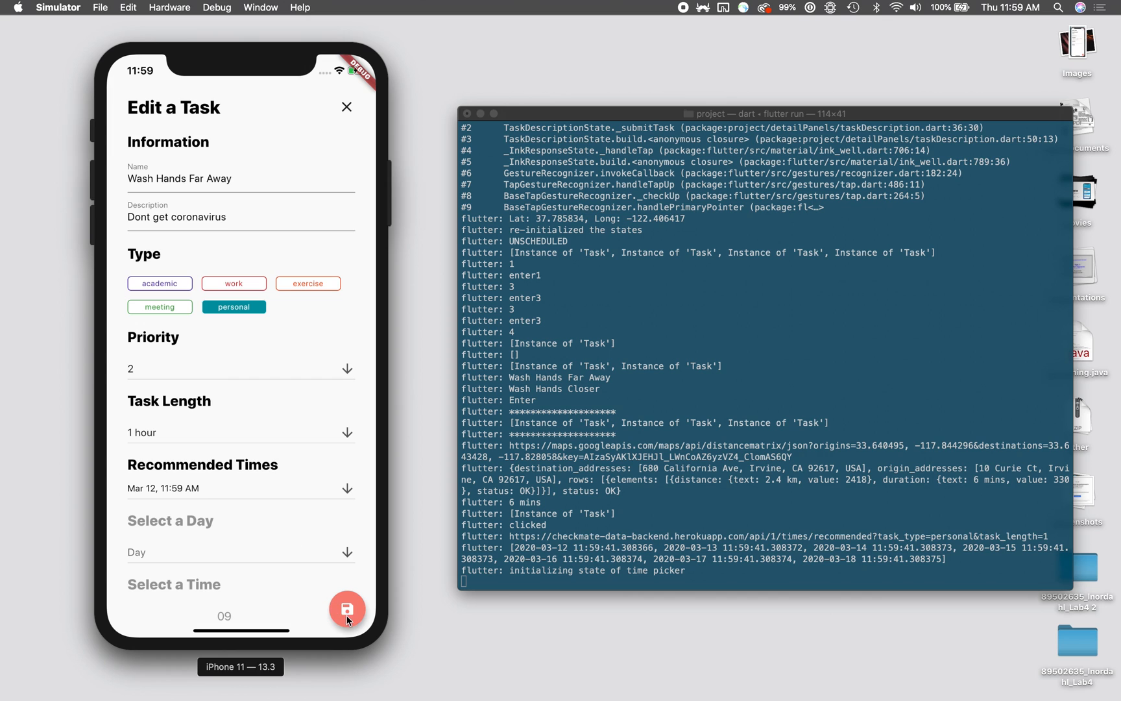
left_click(347, 608)
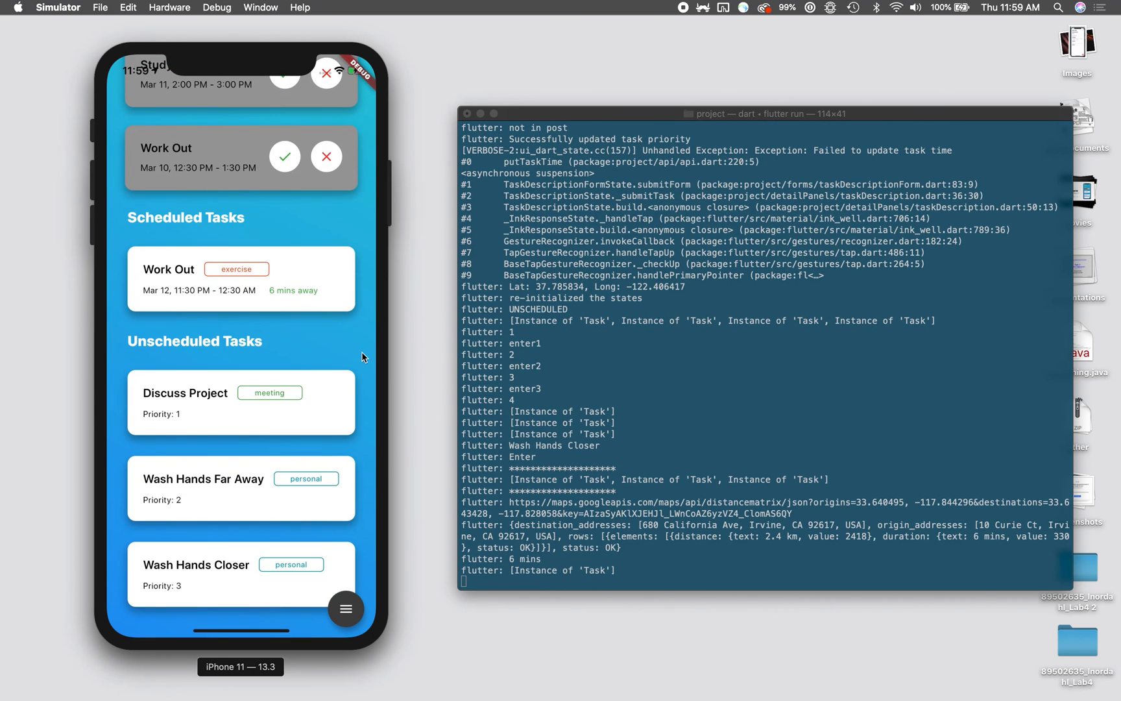
mouse_move(197, 495)
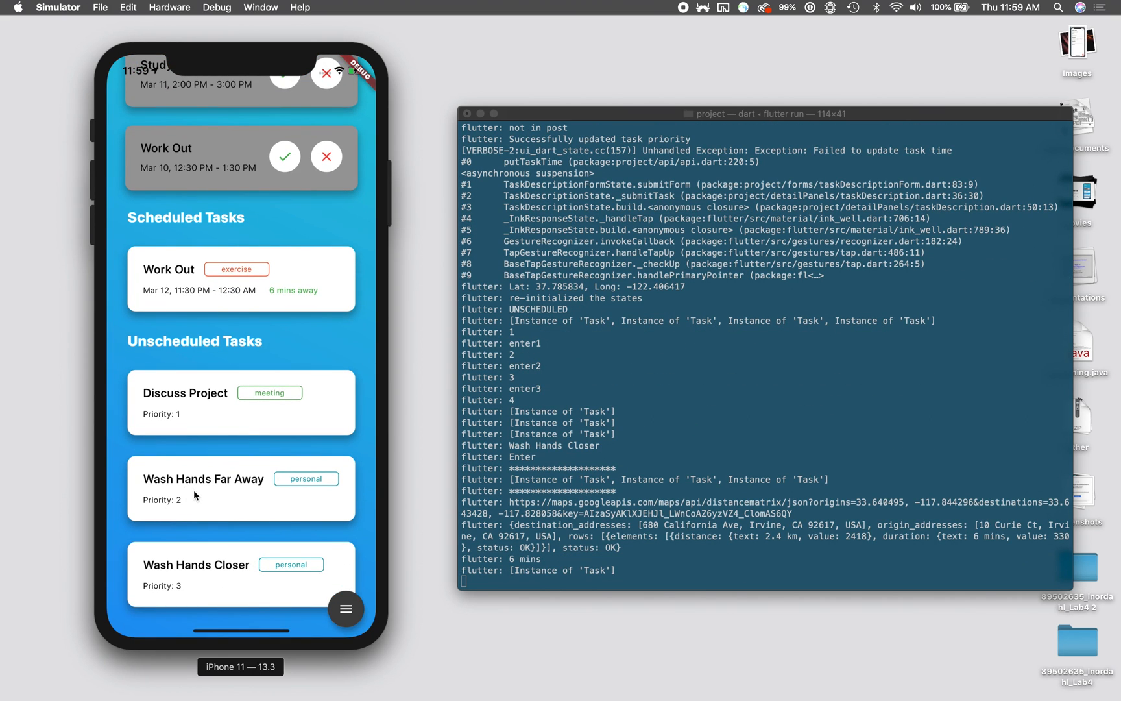
mouse_move(178, 352)
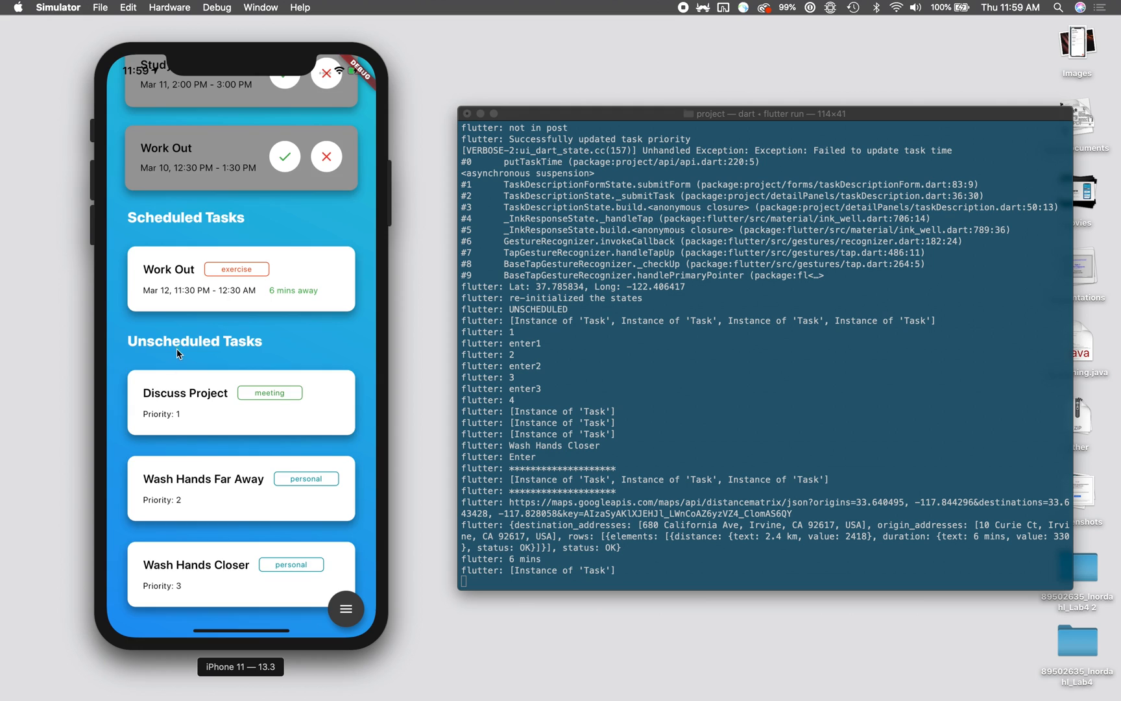
- Complete Study for CS125 in Limbo and mark Work Out not done, choosing to reschedule it
scroll("down", 3)
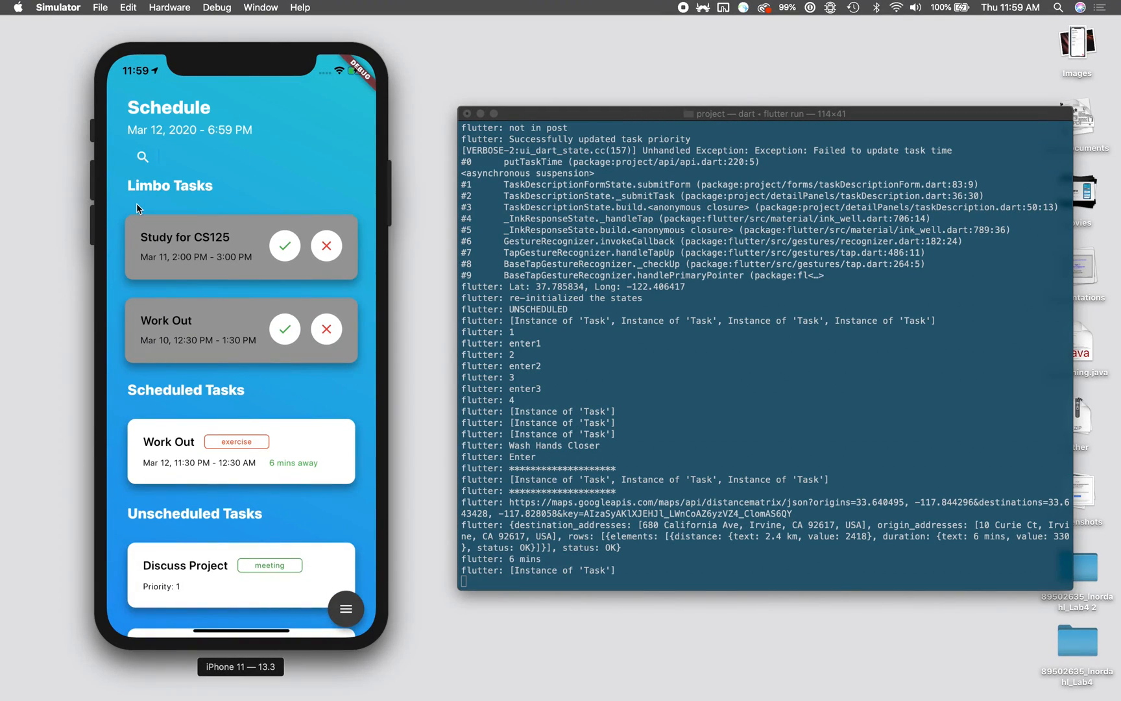
mouse_move(270, 243)
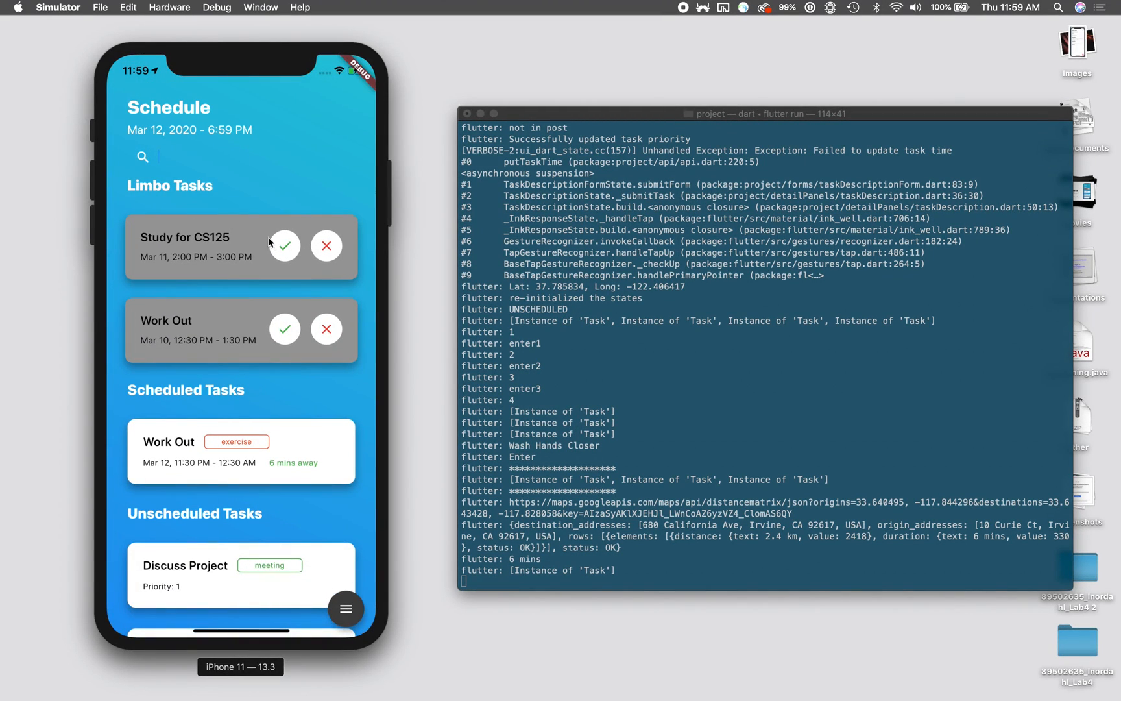
left_click(284, 246)
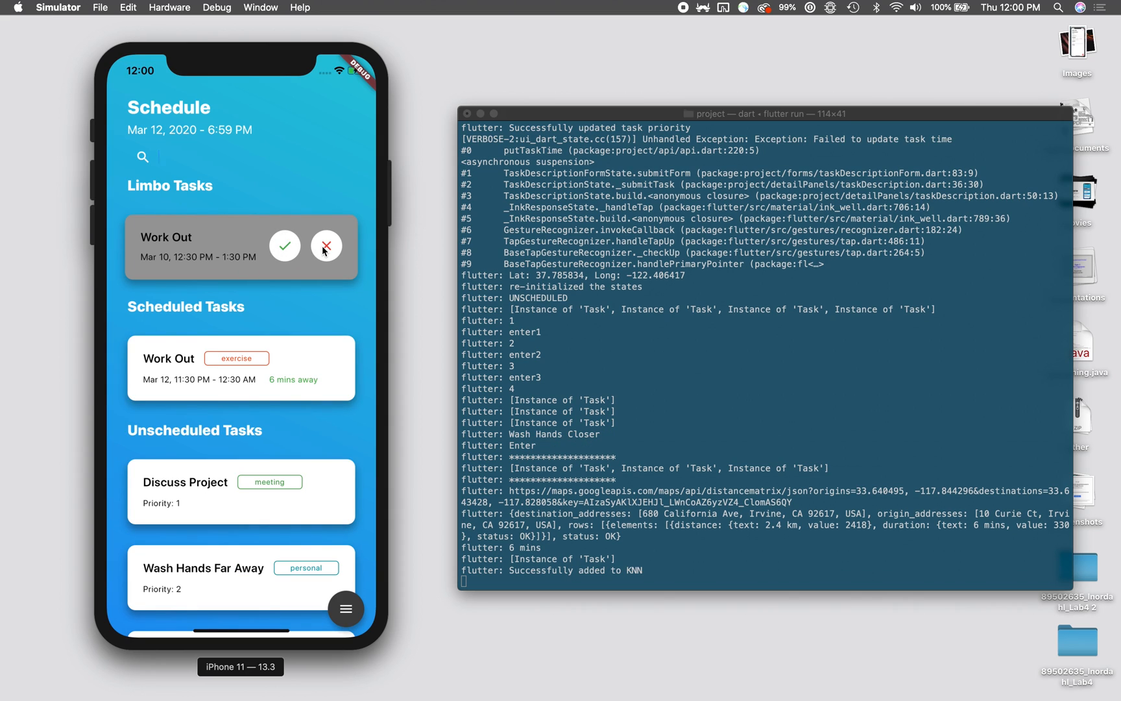
left_click(326, 246)
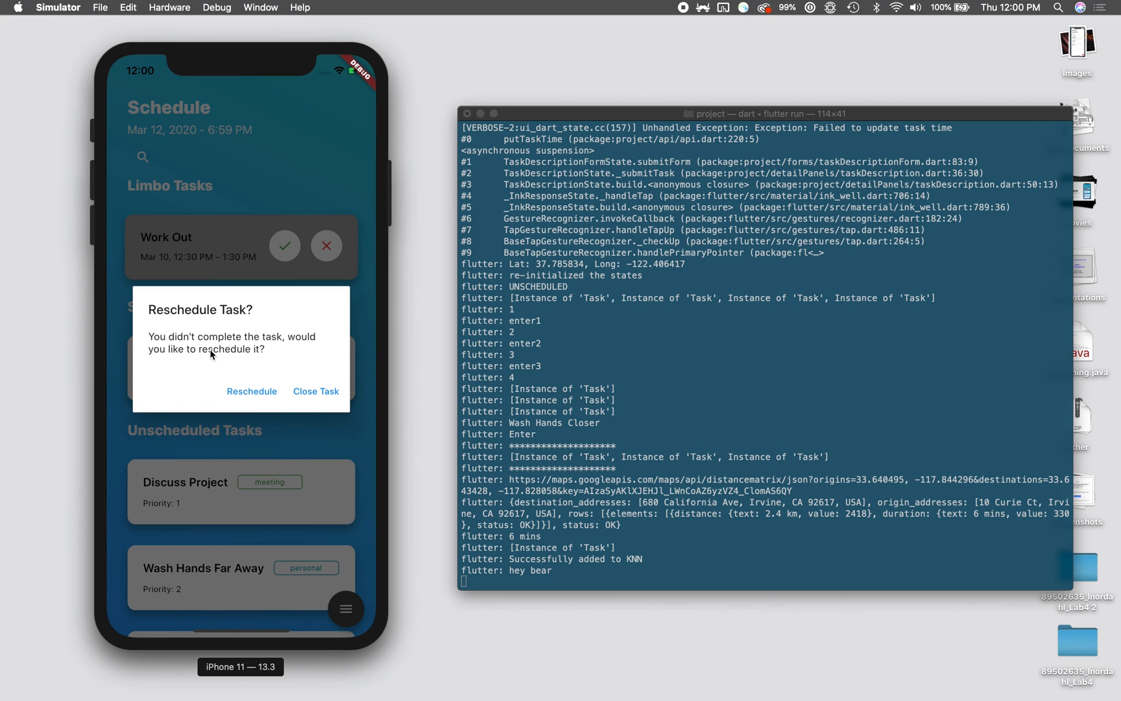
left_click(250, 390)
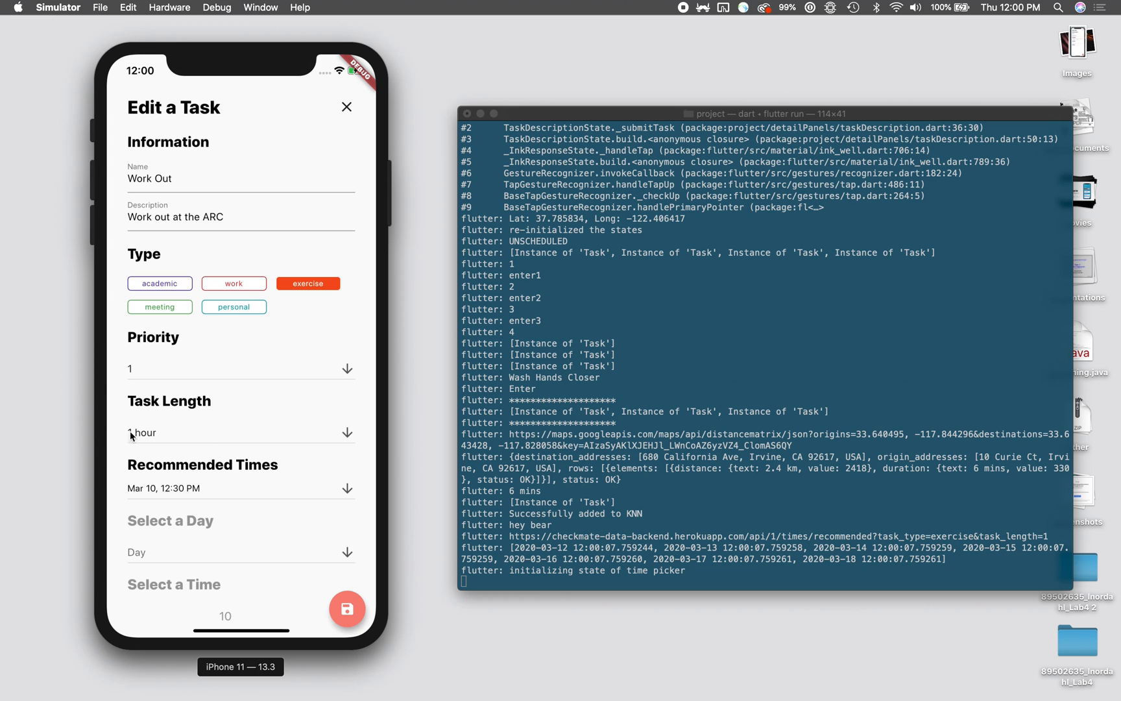
left_click(346, 108)
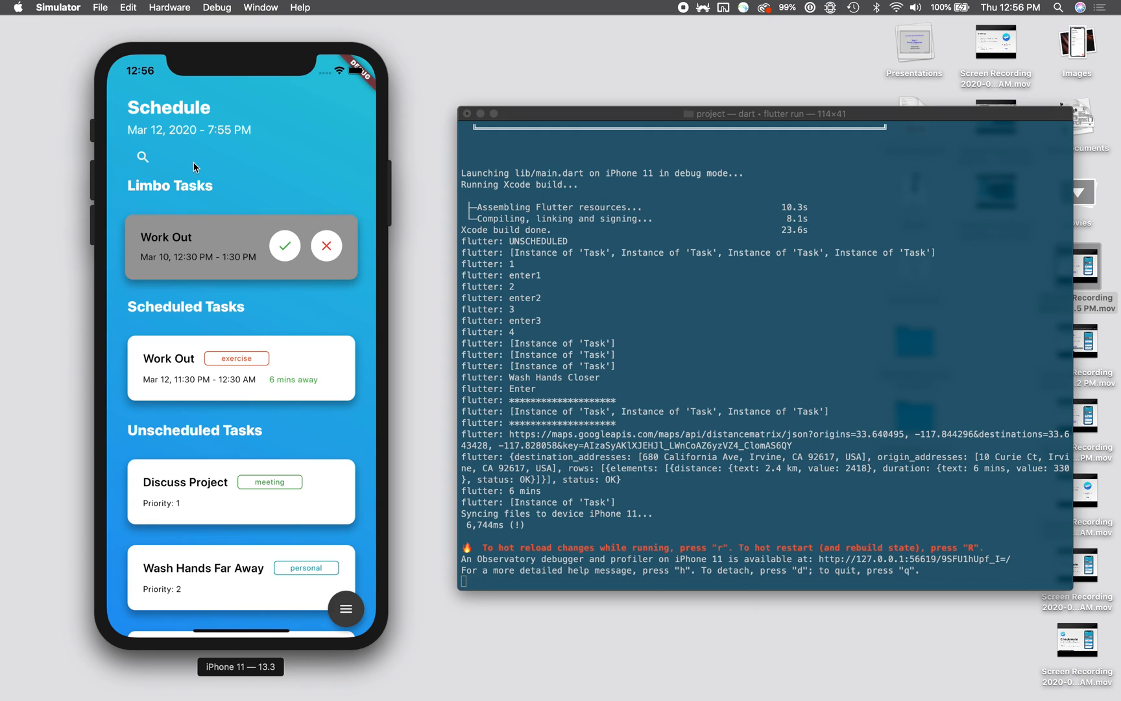
- Filter the schedule by searching 'Exer' and then 'Wash'
left_click(160, 157)
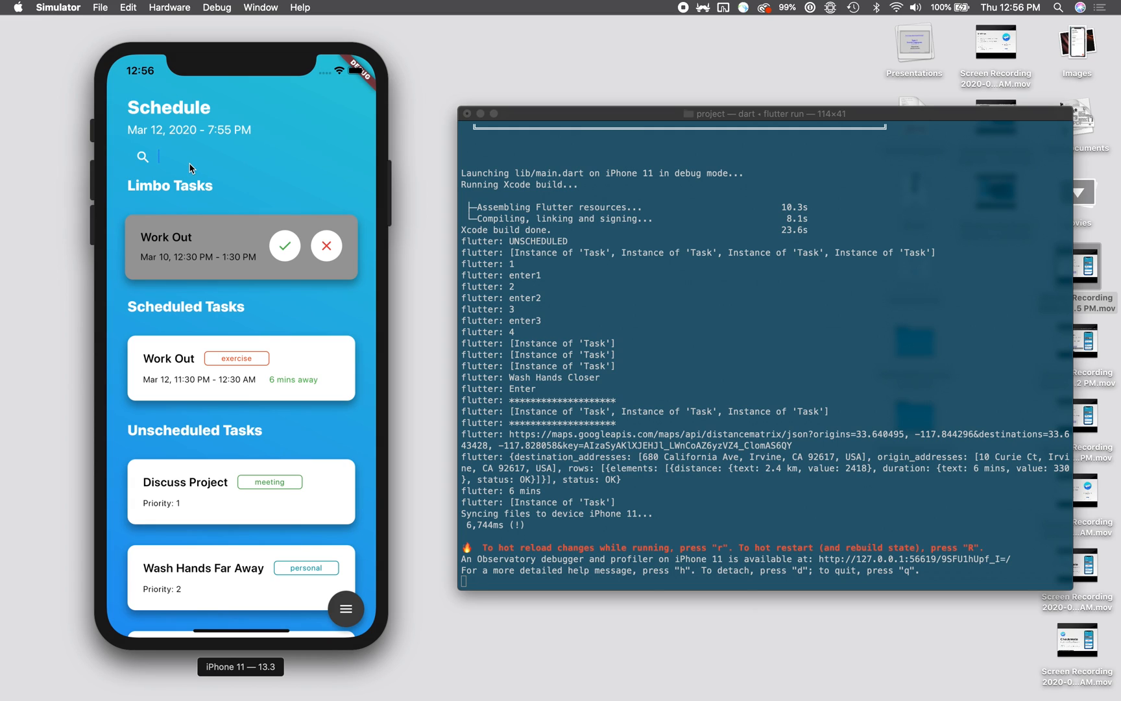
type("Exer")
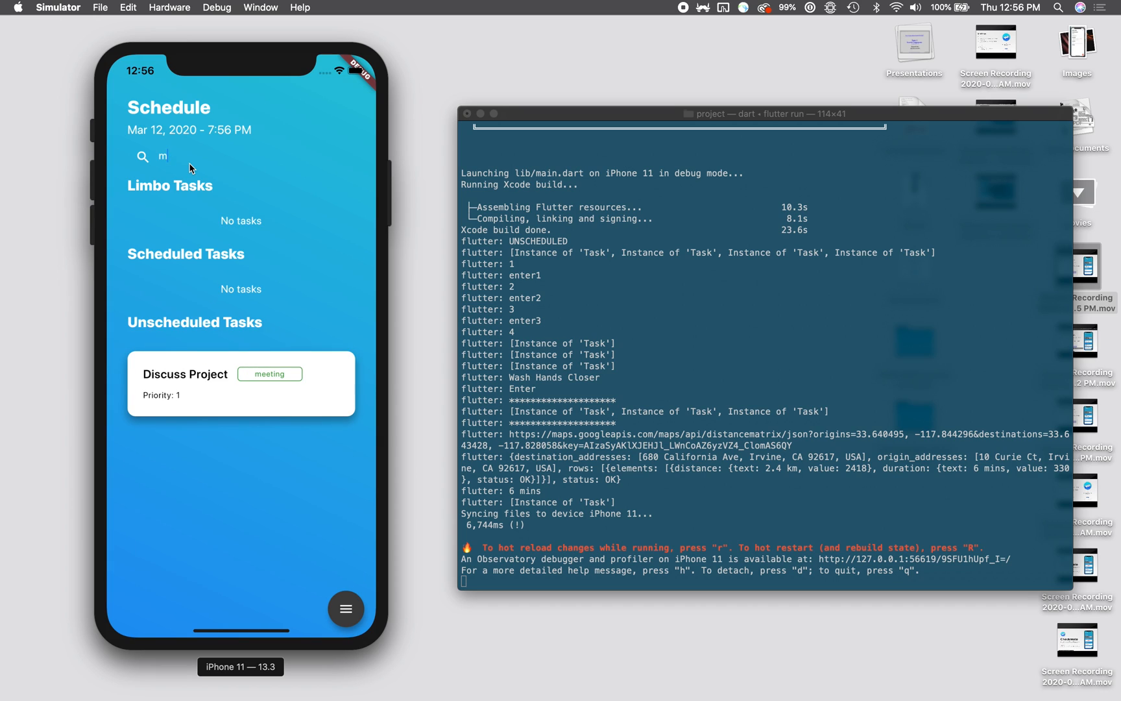
type("Wash")
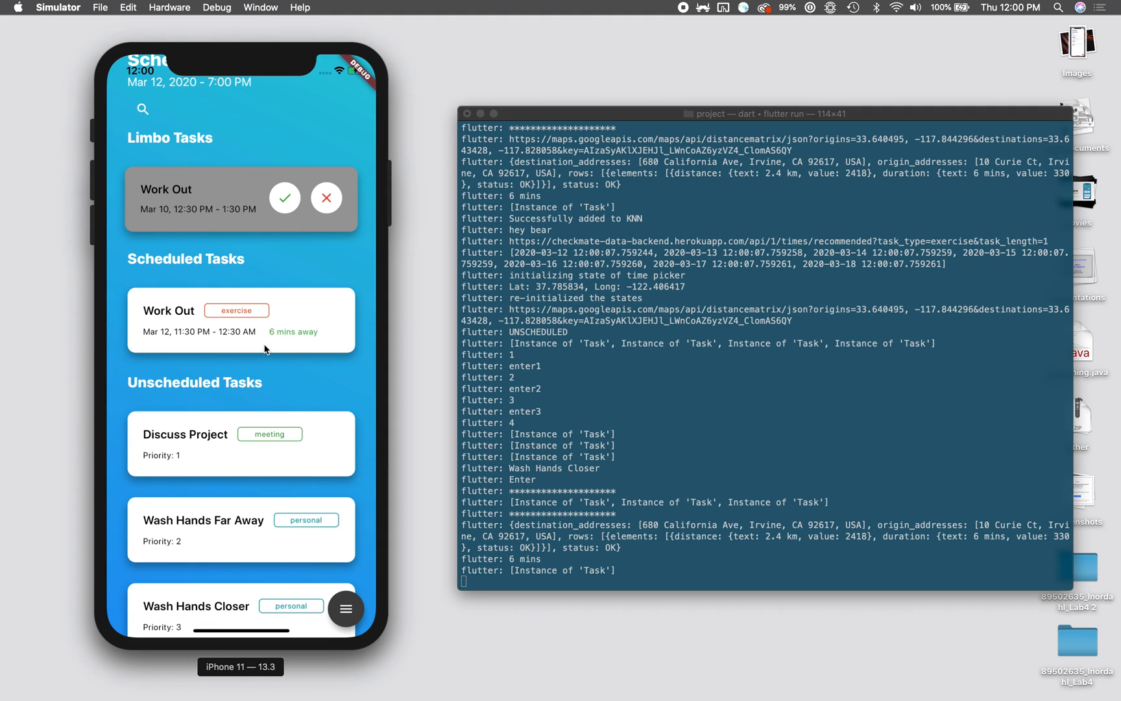
mouse_move(205, 272)
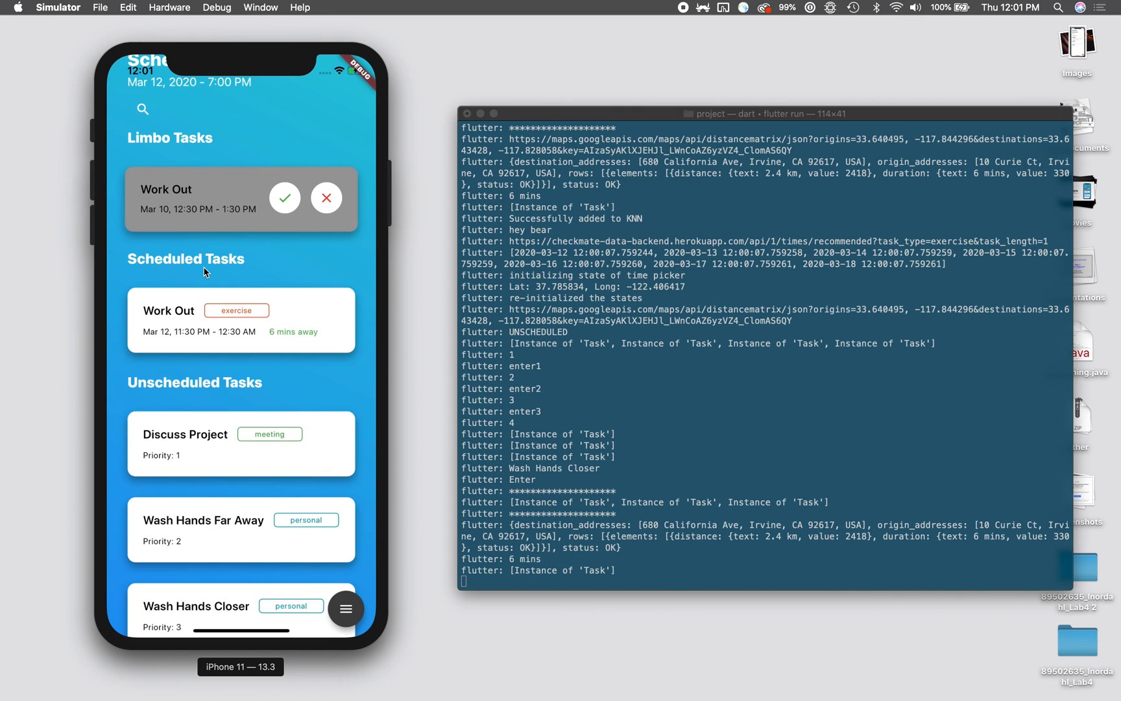
mouse_move(290, 253)
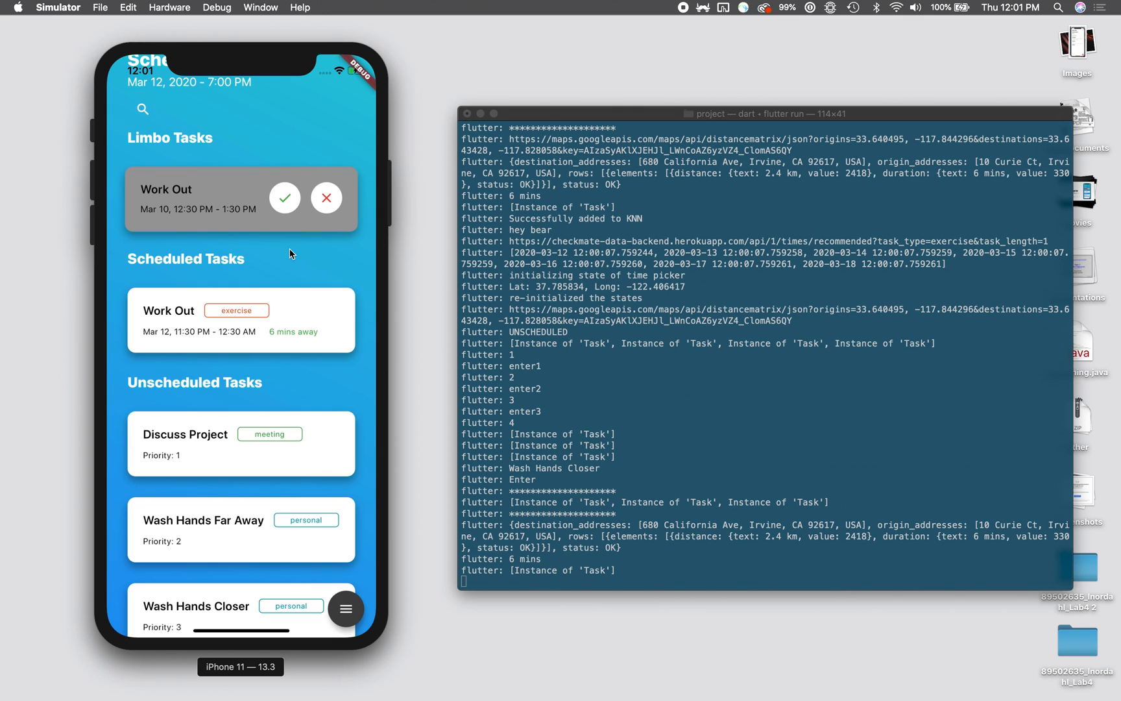